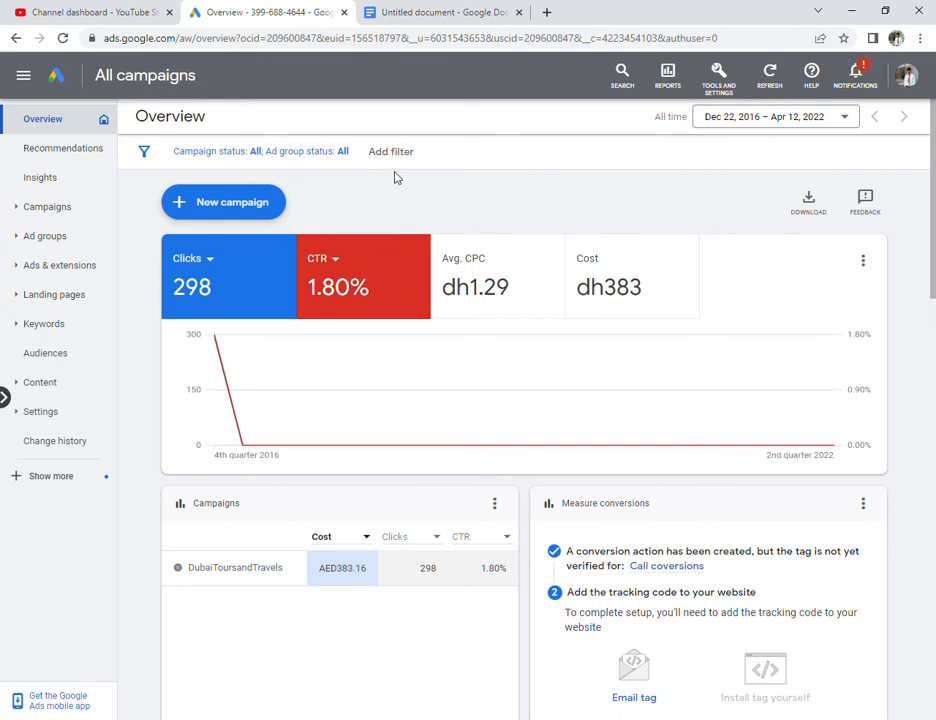
mouse_move(684, 8)
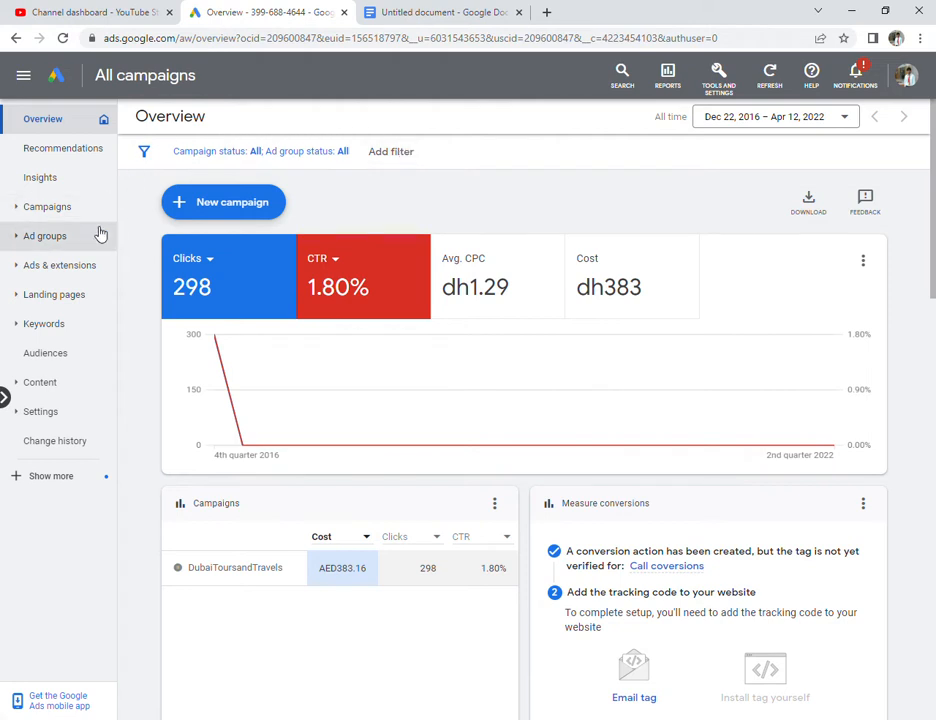
mouse_move(47, 207)
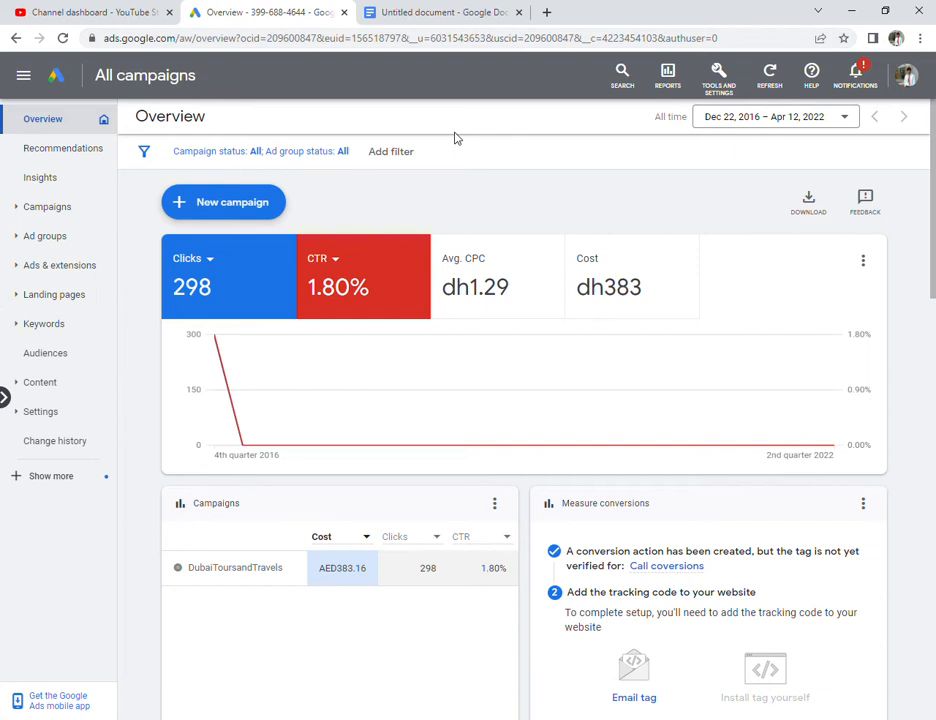
mouse_move(480, 127)
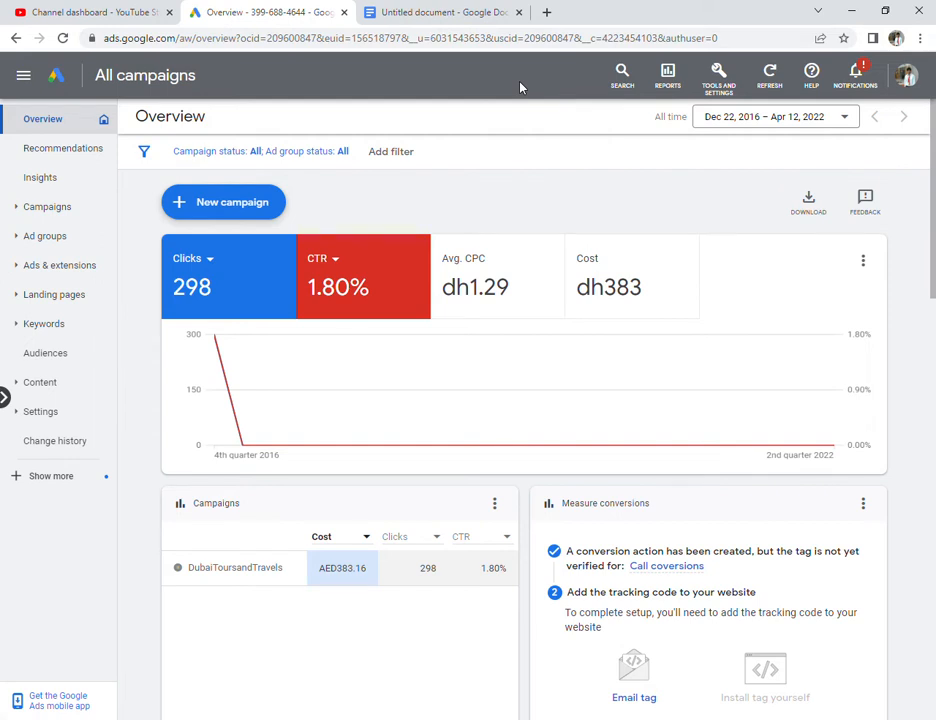
mouse_move(514, 88)
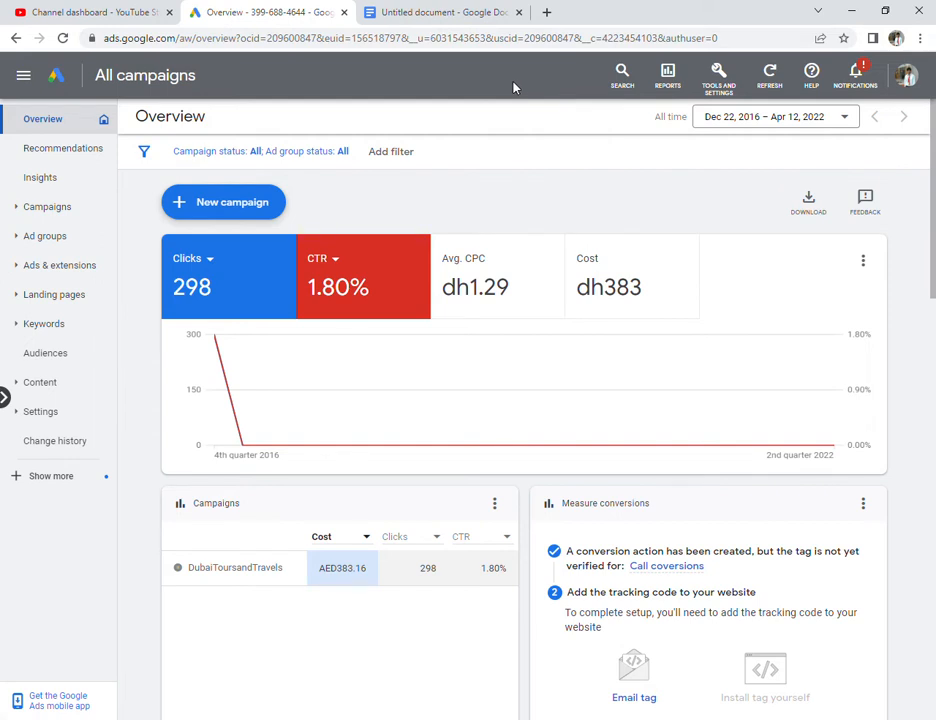
mouse_move(238, 114)
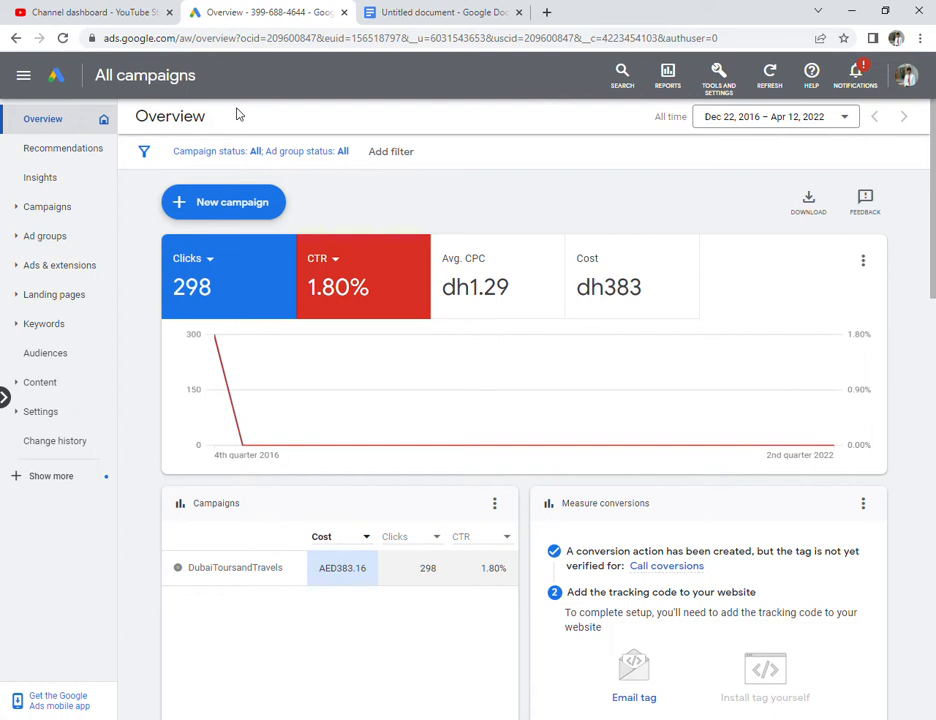
mouse_move(483, 130)
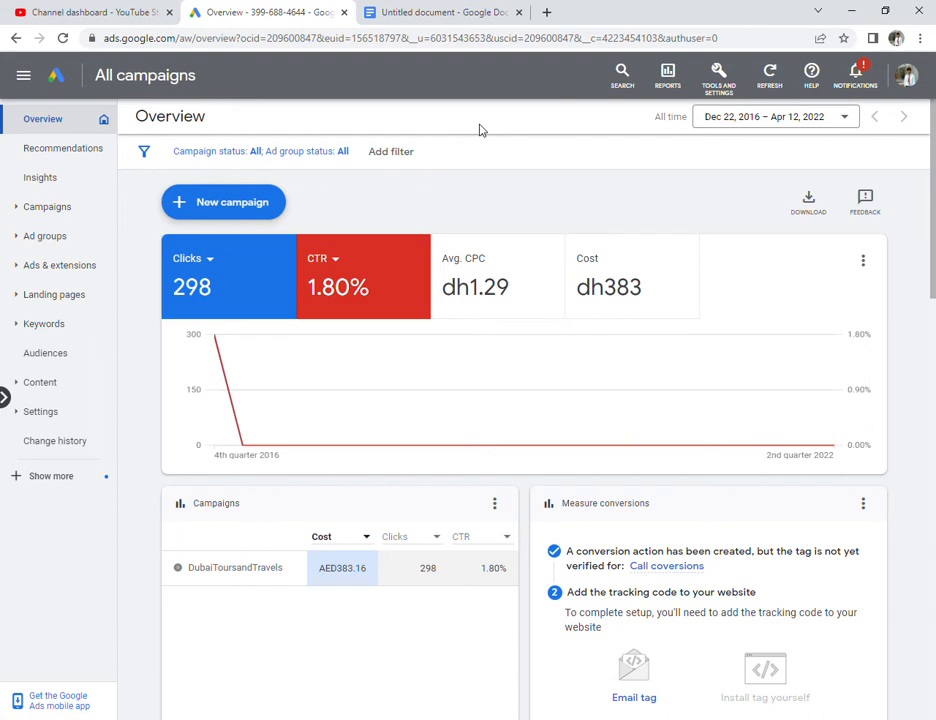
mouse_move(425, 104)
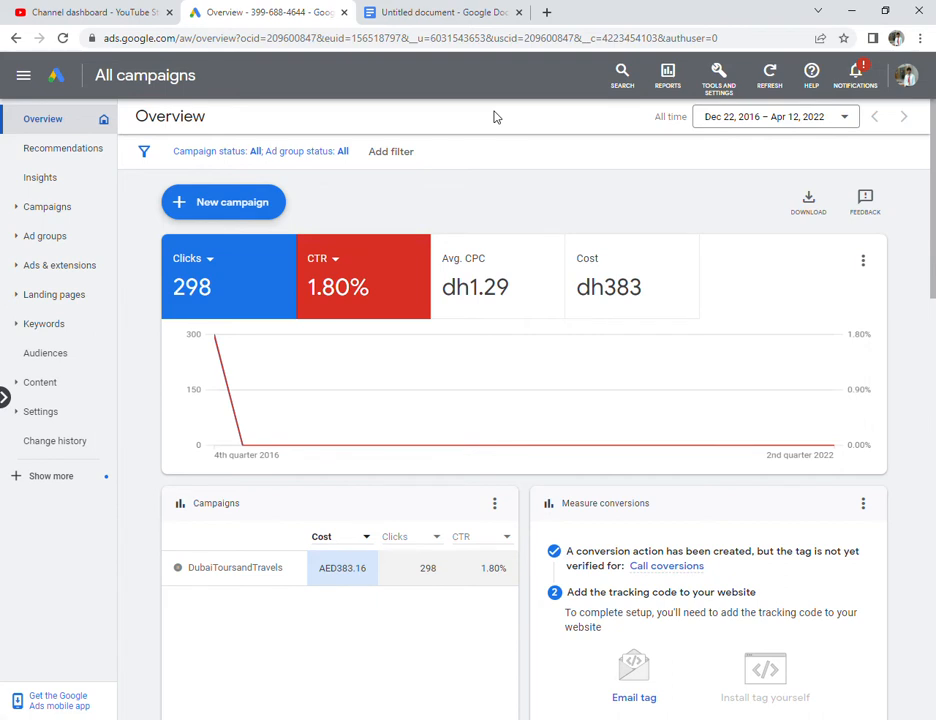
mouse_move(390, 84)
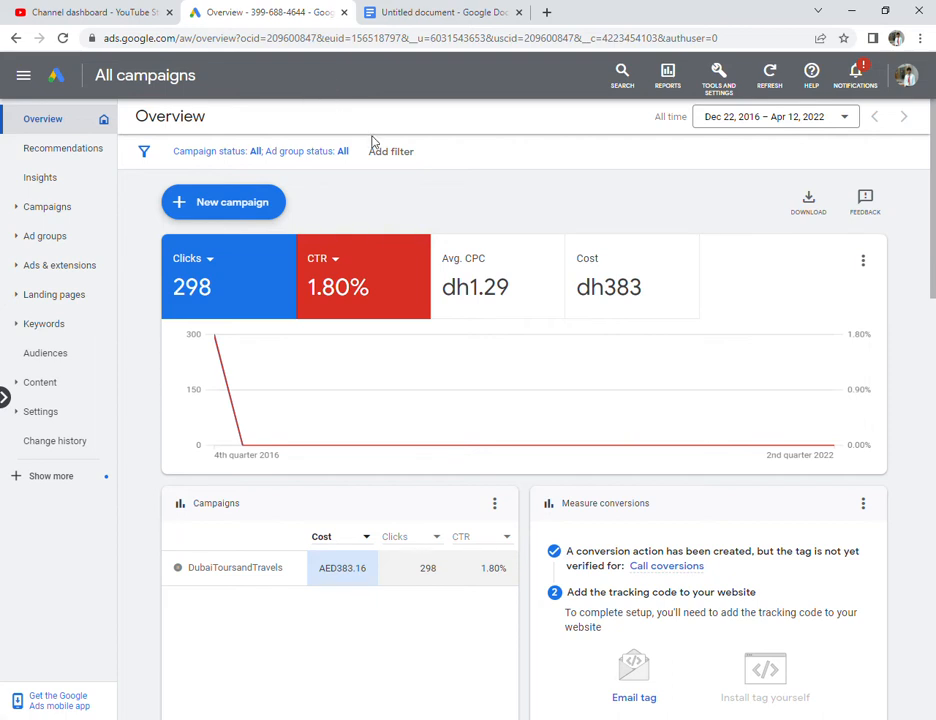
mouse_move(448, 104)
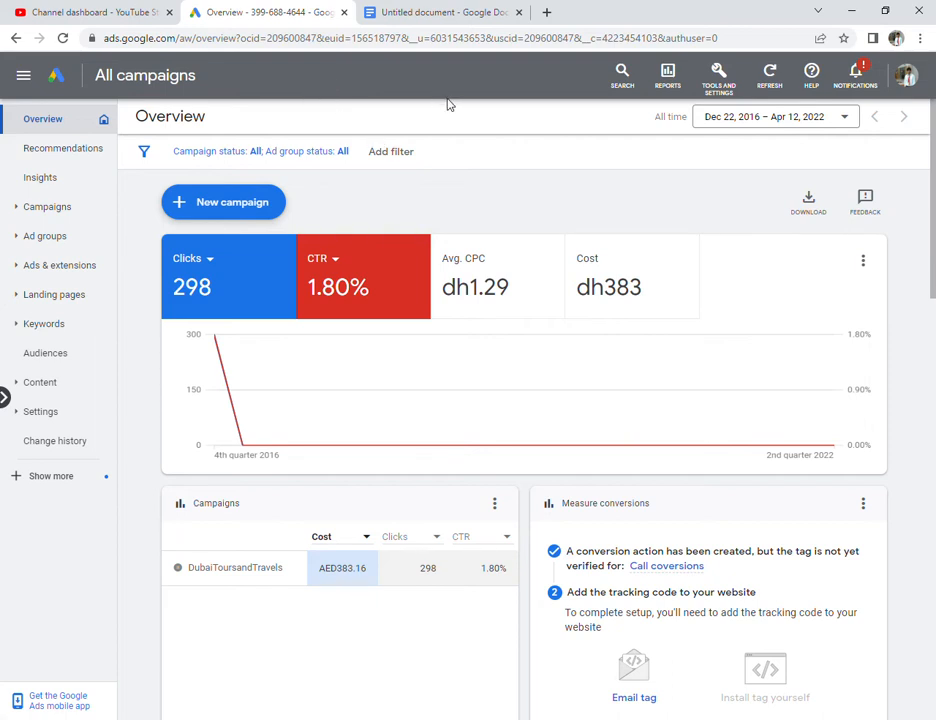
mouse_move(434, 107)
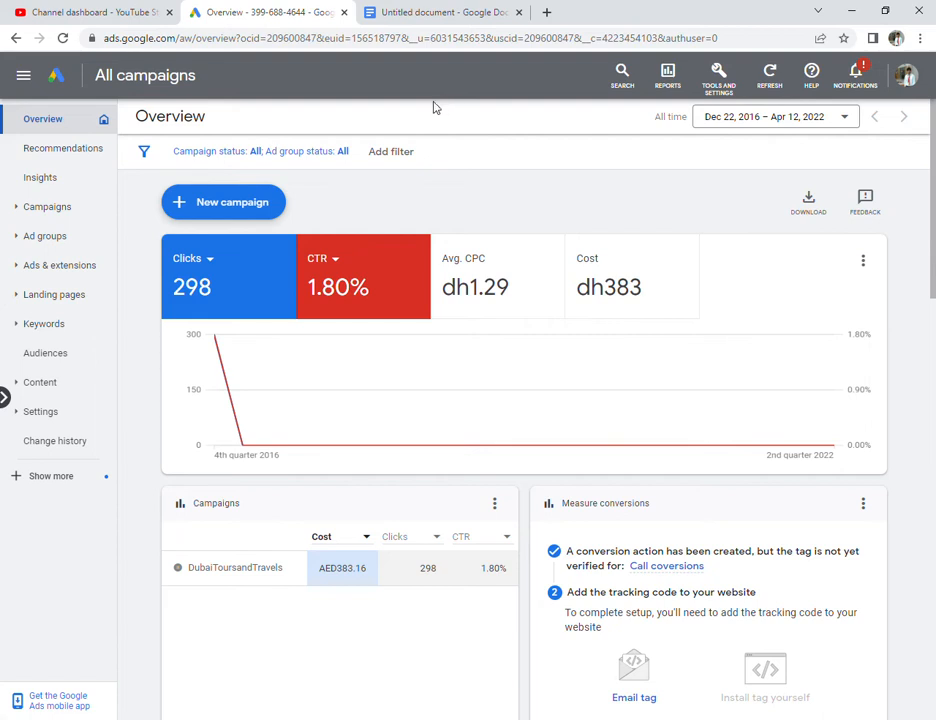
mouse_move(402, 210)
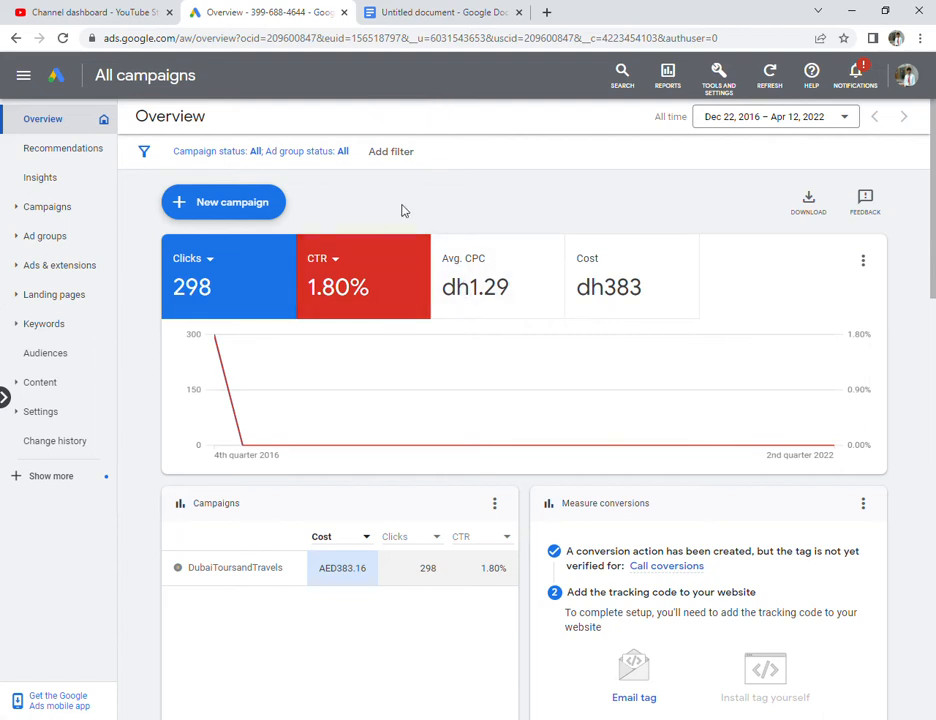
mouse_move(545, 281)
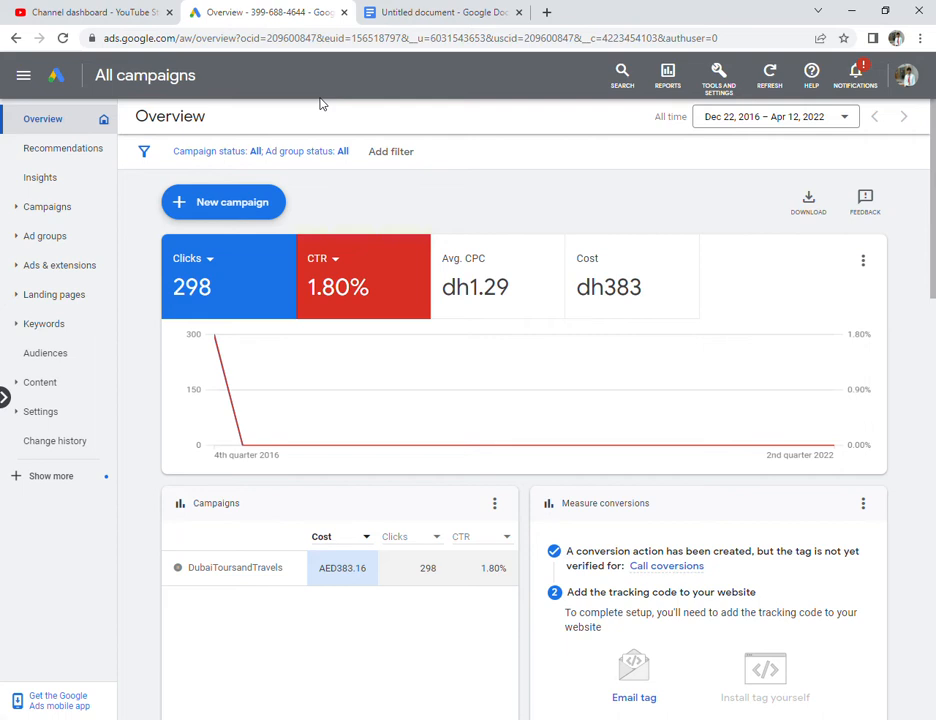
mouse_move(323, 103)
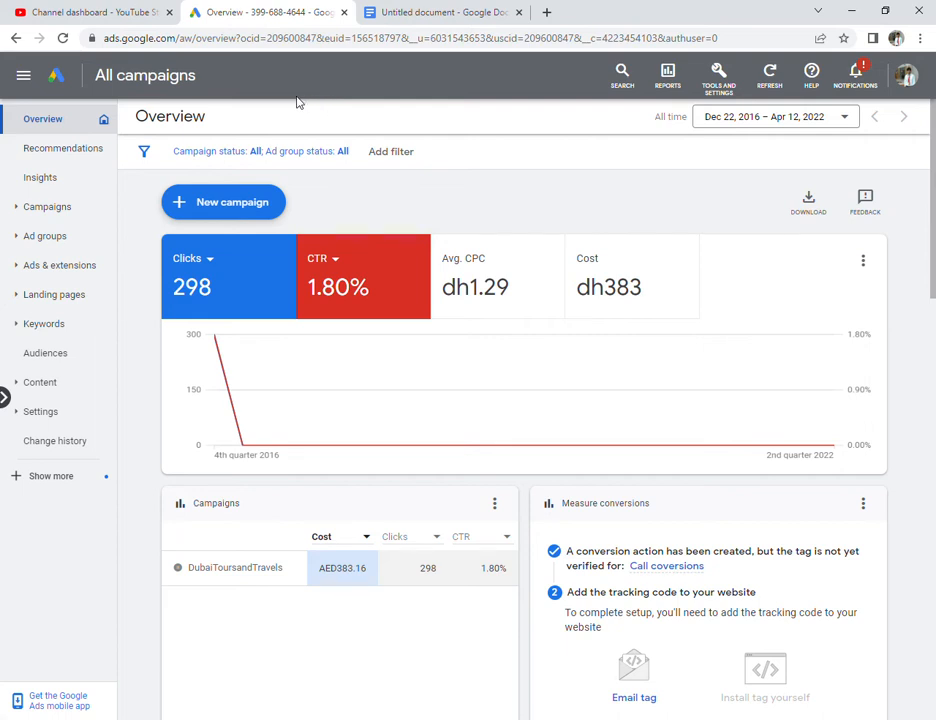
mouse_move(389, 130)
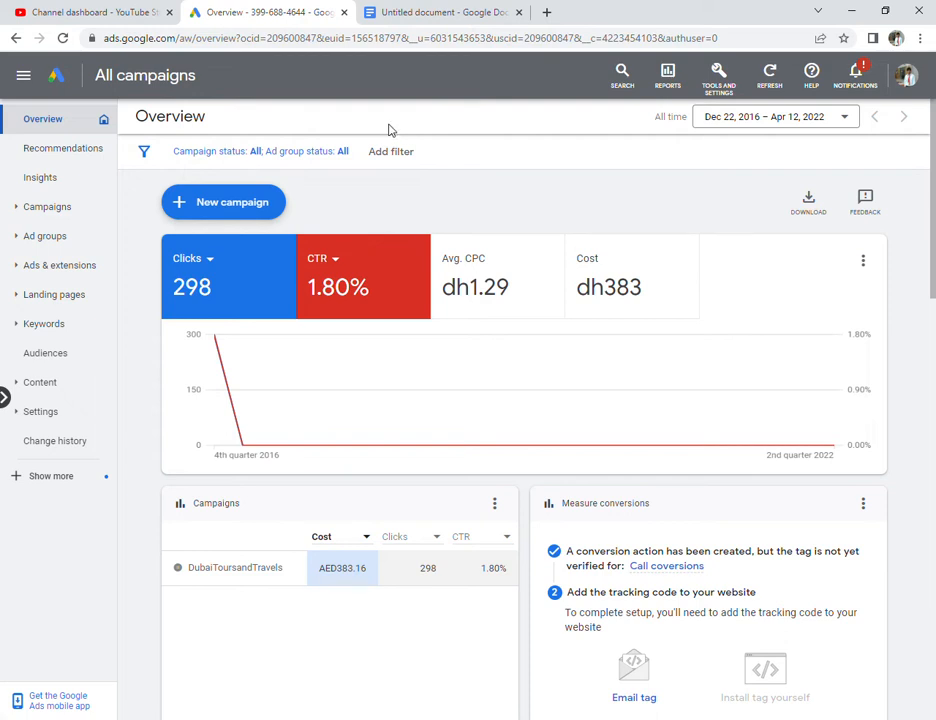
mouse_move(199, 209)
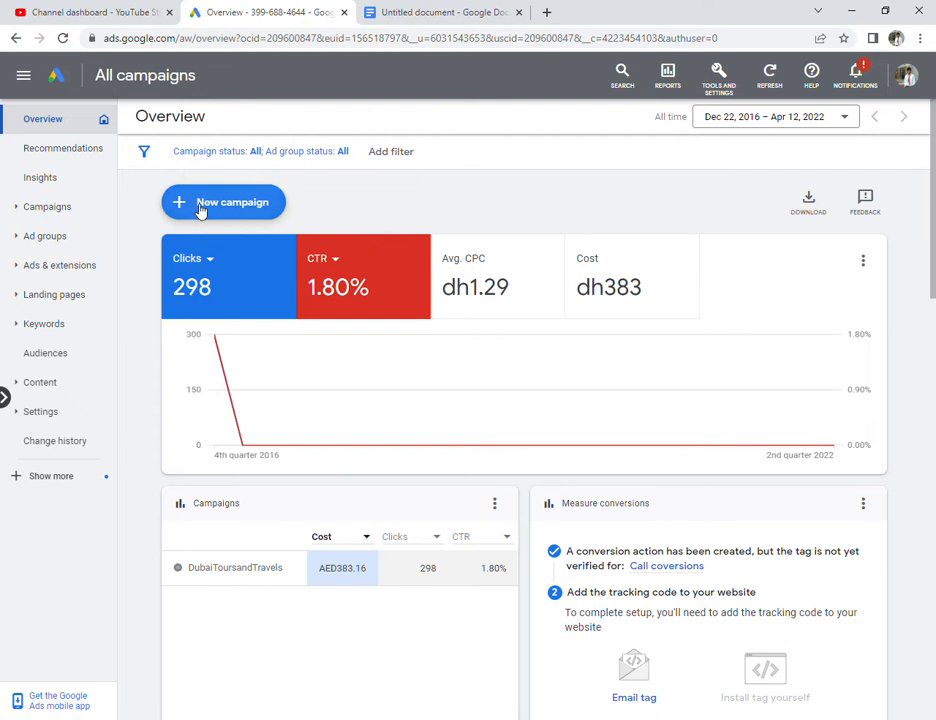
mouse_move(360, 132)
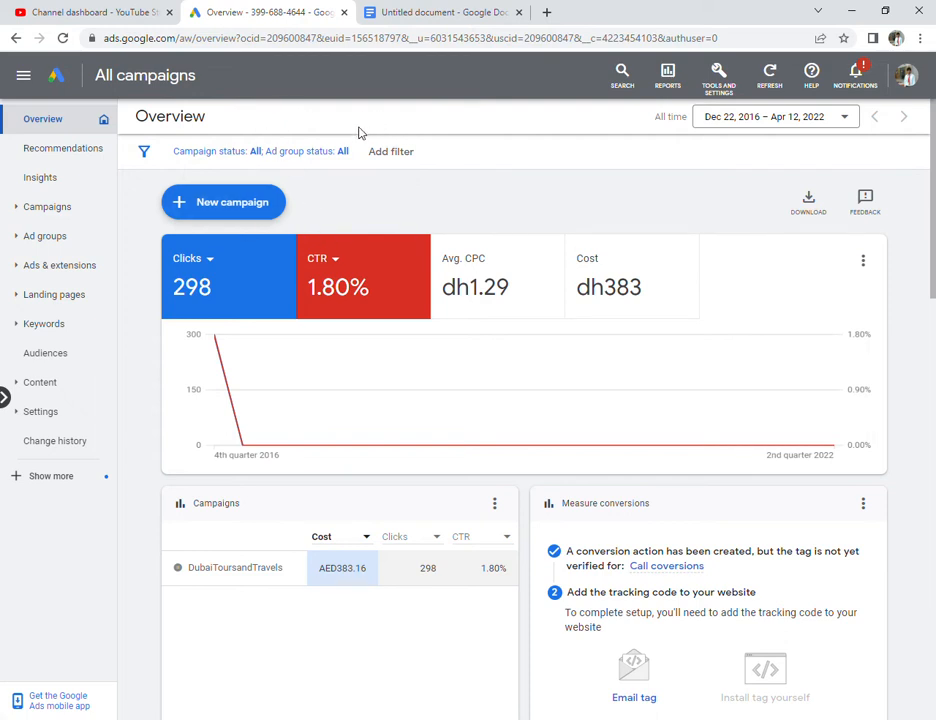
mouse_move(391, 124)
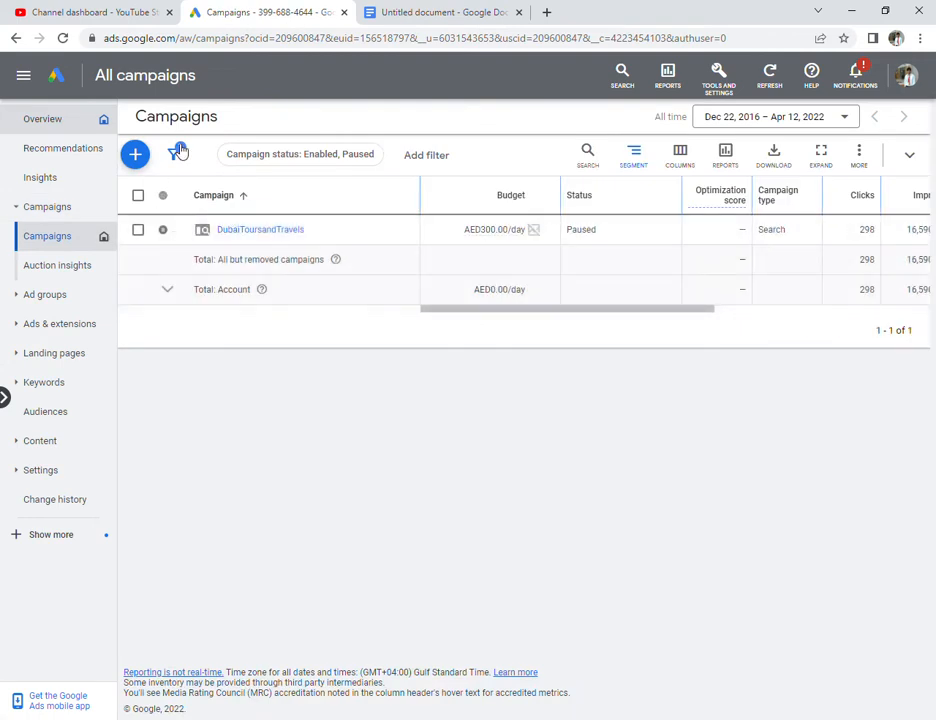
mouse_move(135, 154)
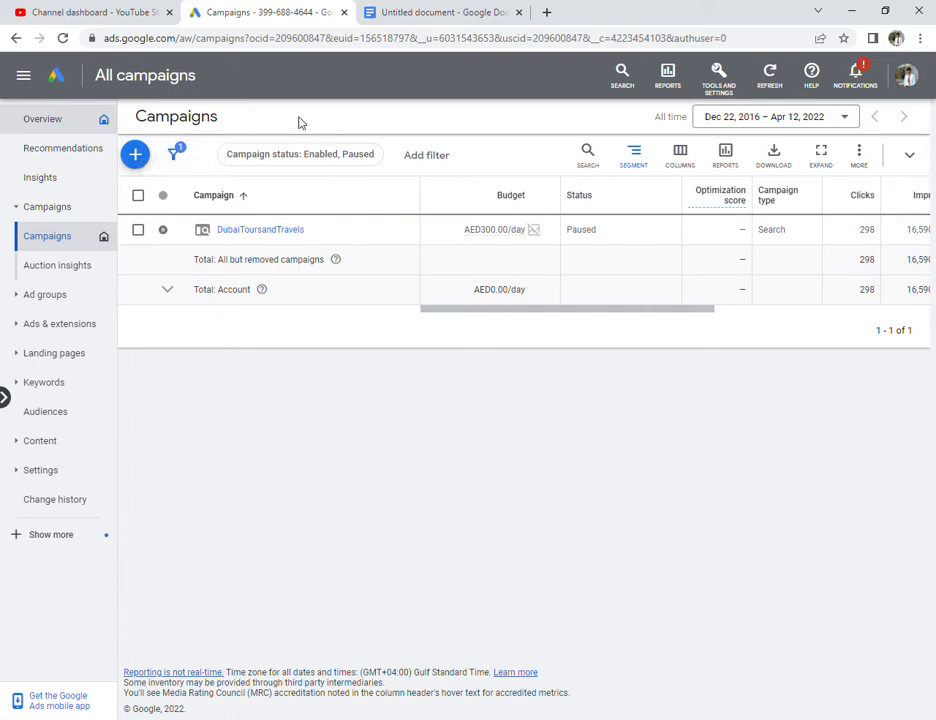
mouse_move(145, 138)
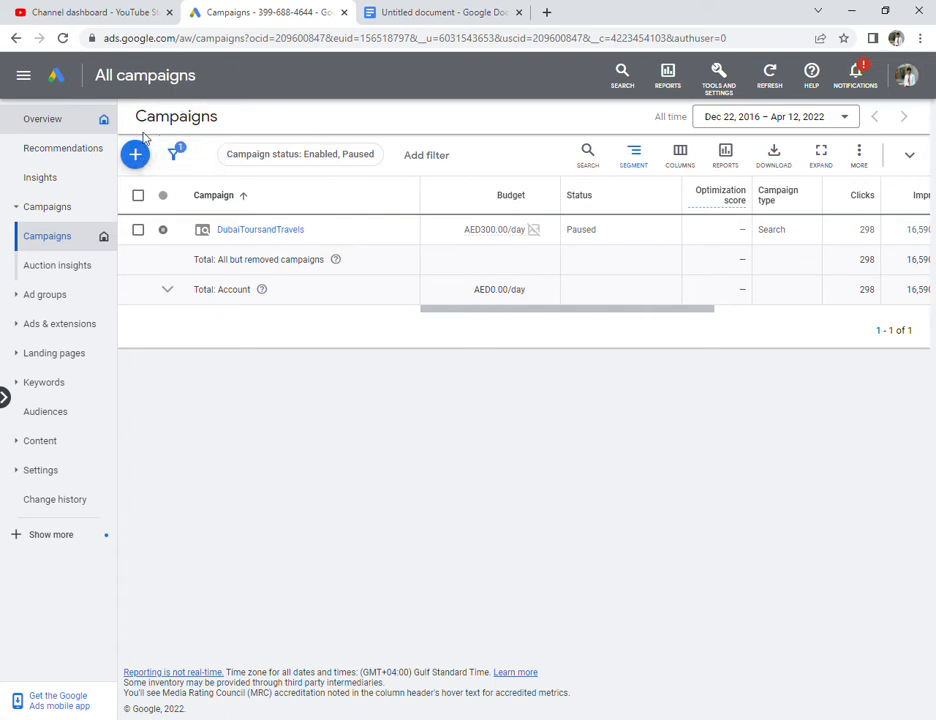
mouse_move(160, 160)
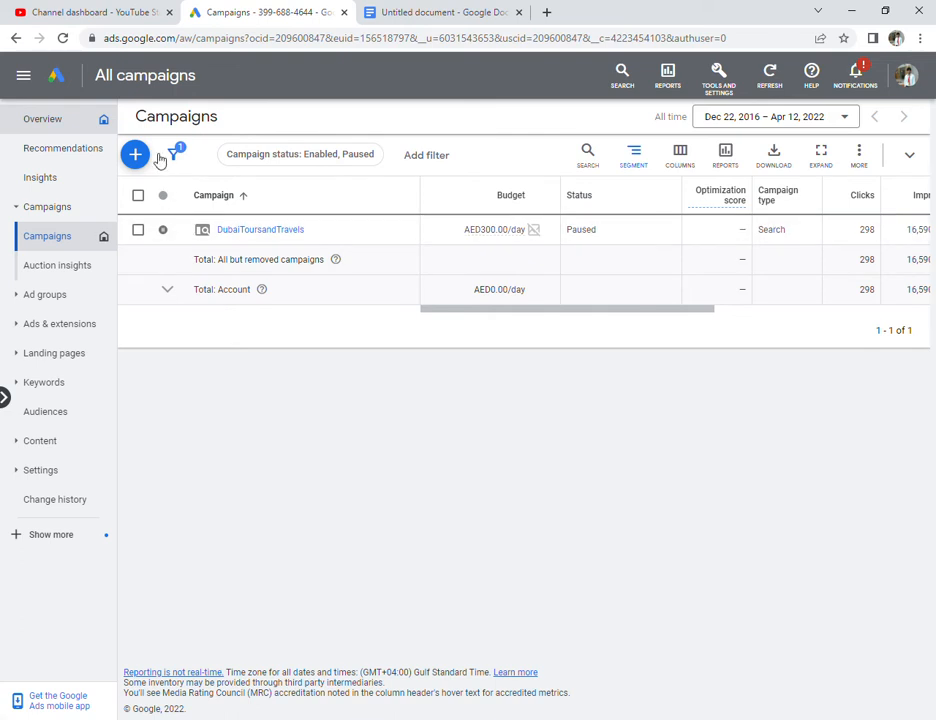
mouse_move(333, 100)
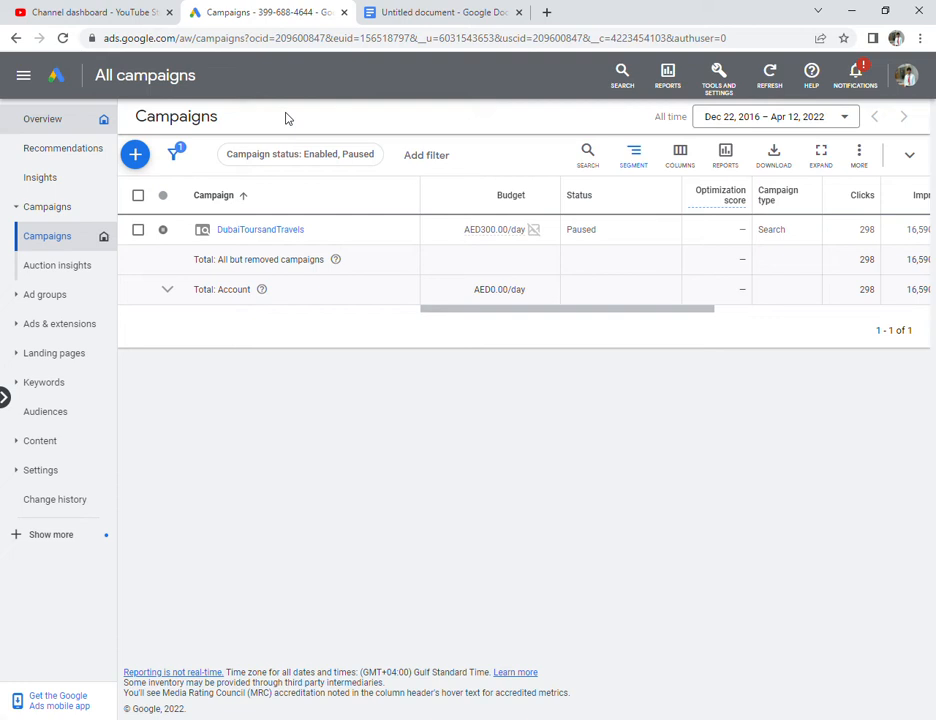
mouse_move(275, 113)
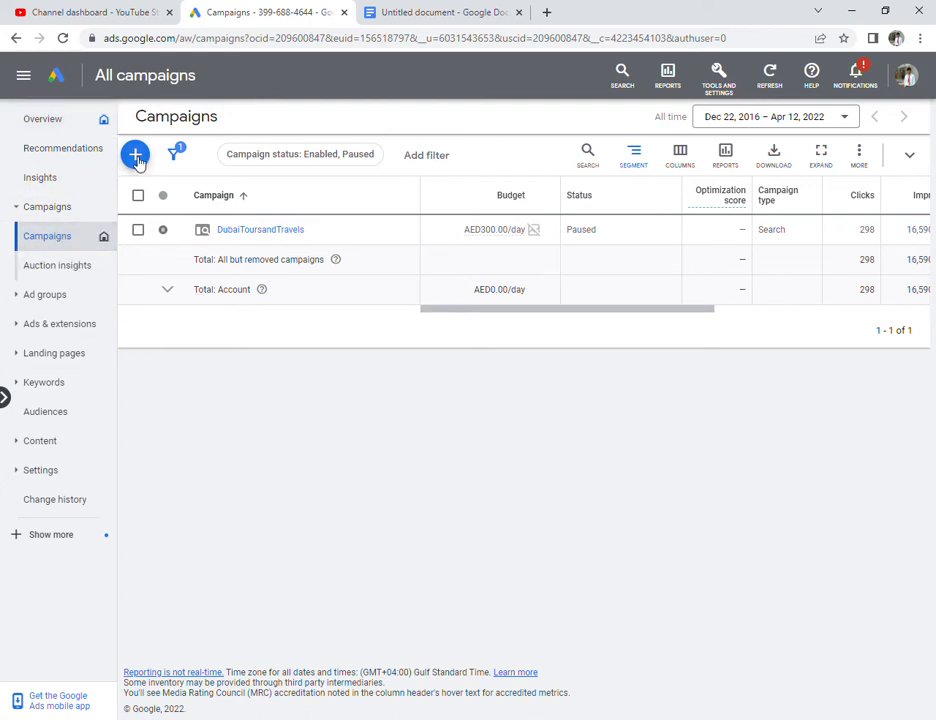
- Start a new campaign from the Campaigns list so the campaign type options appear
click(135, 155)
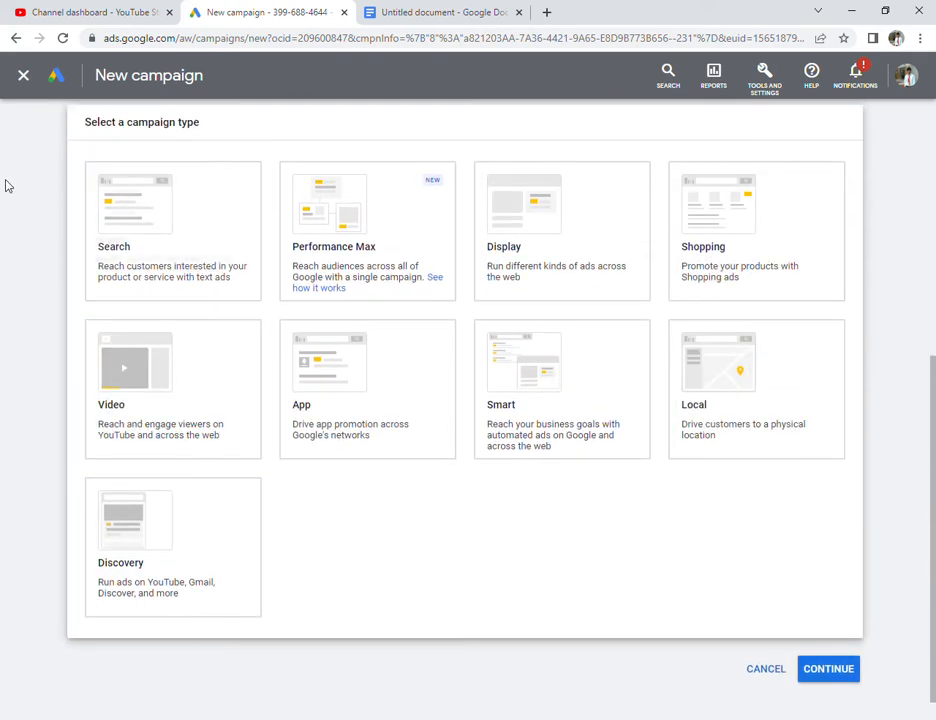
- Look over the campaign type options and cancel the new campaign without choosing one
click(367, 230)
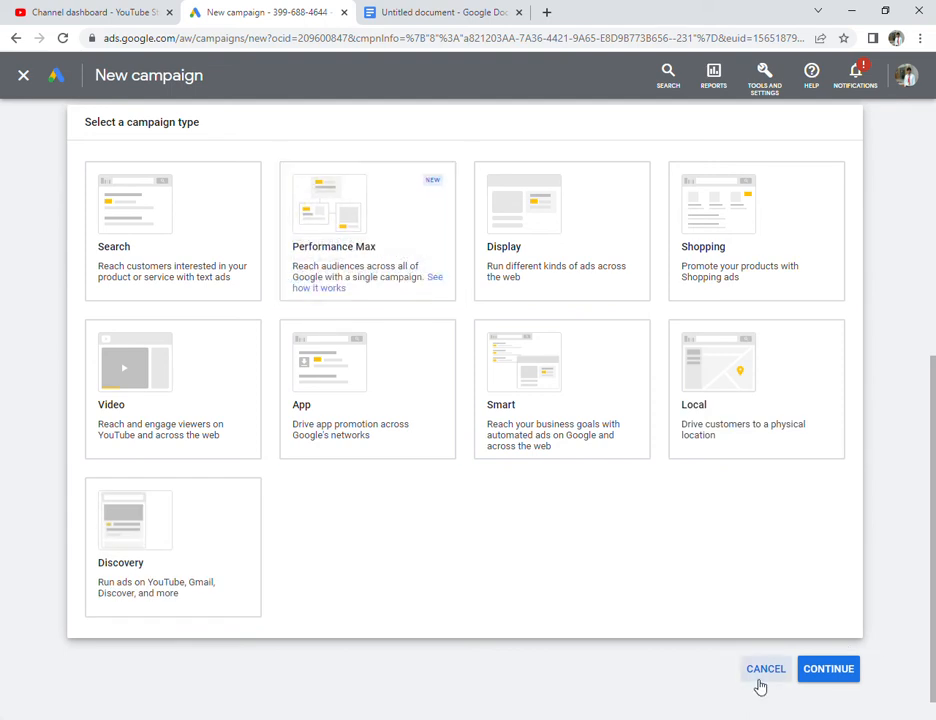
click(766, 668)
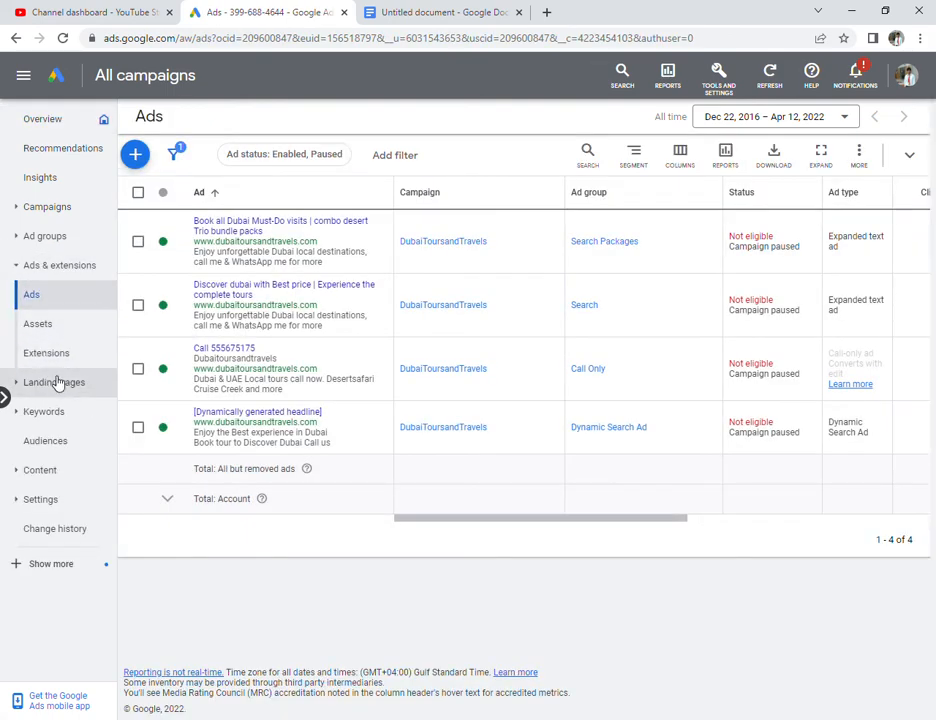
- Go to the Extensions summary and bring up the list of extension types to add
click(46, 352)
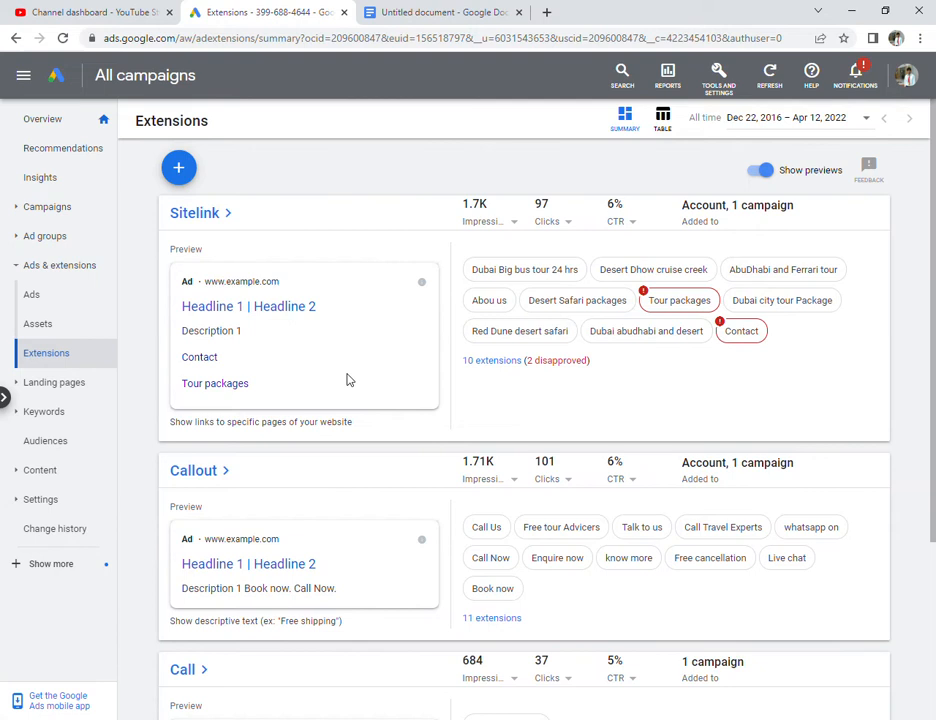
click(178, 167)
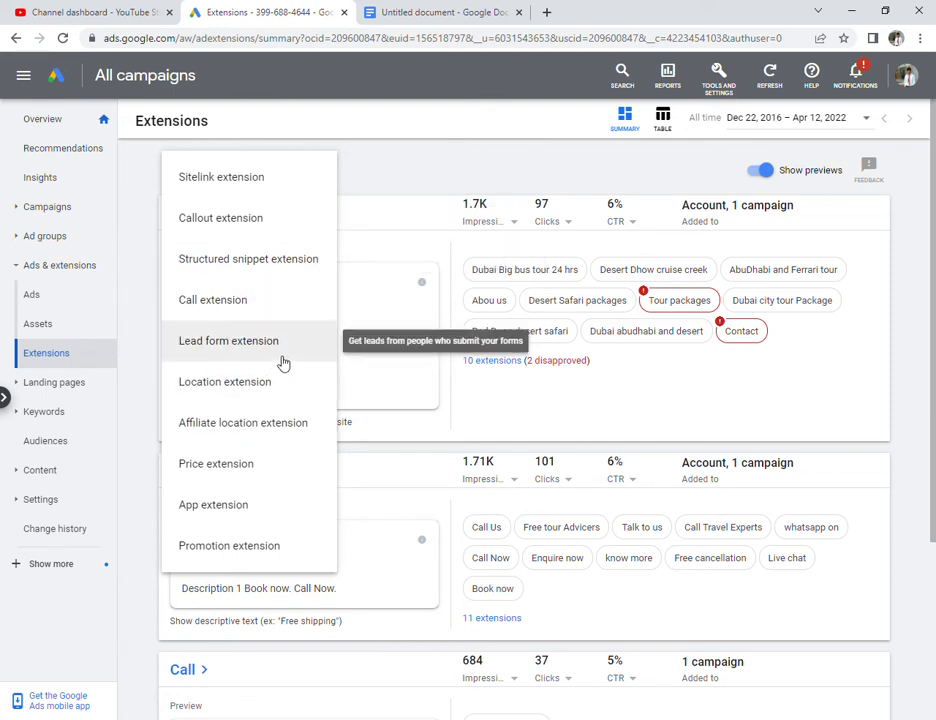
mouse_move(210, 470)
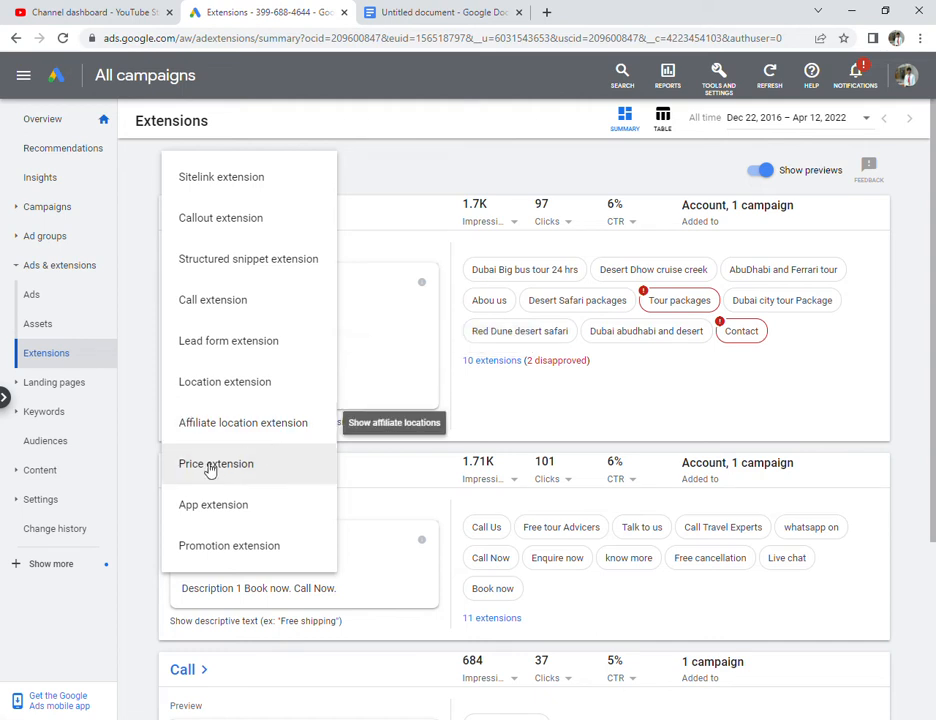
mouse_move(192, 491)
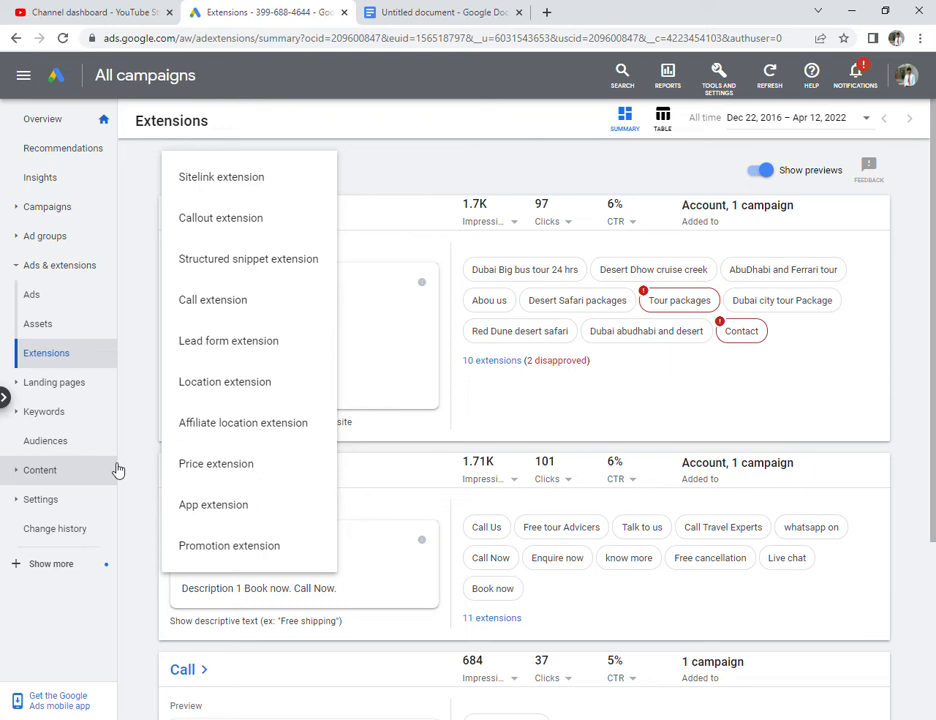
mouse_move(43, 411)
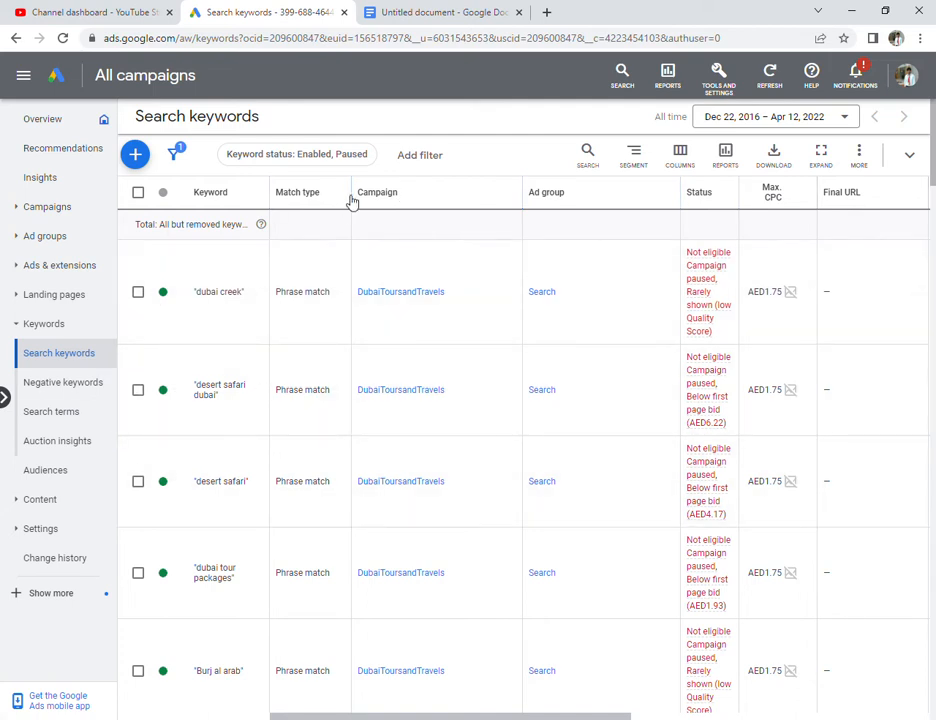
mouse_move(477, 122)
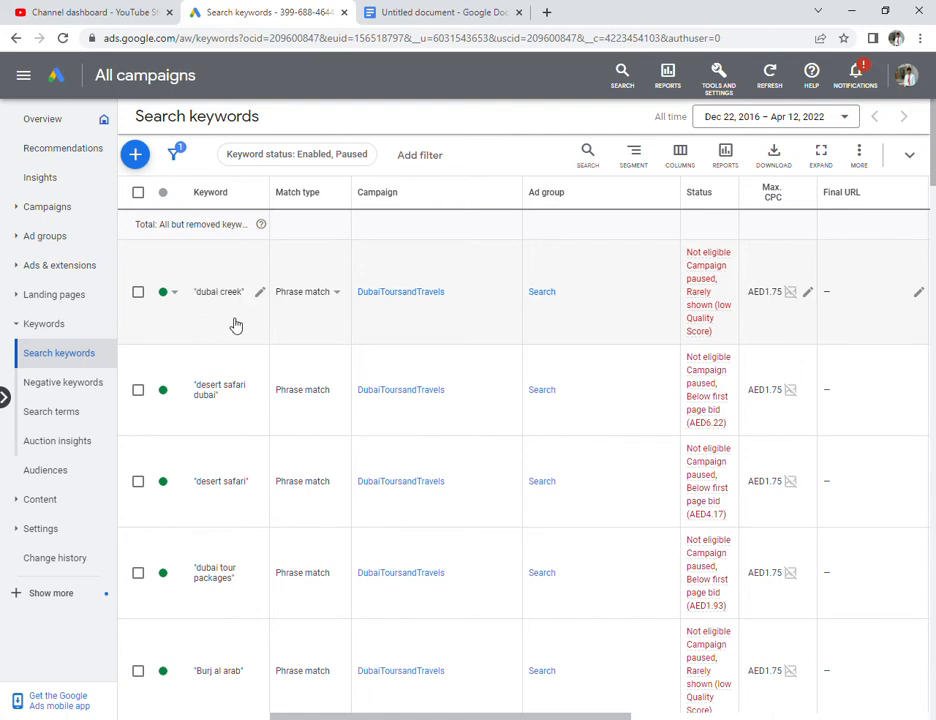
mouse_move(212, 305)
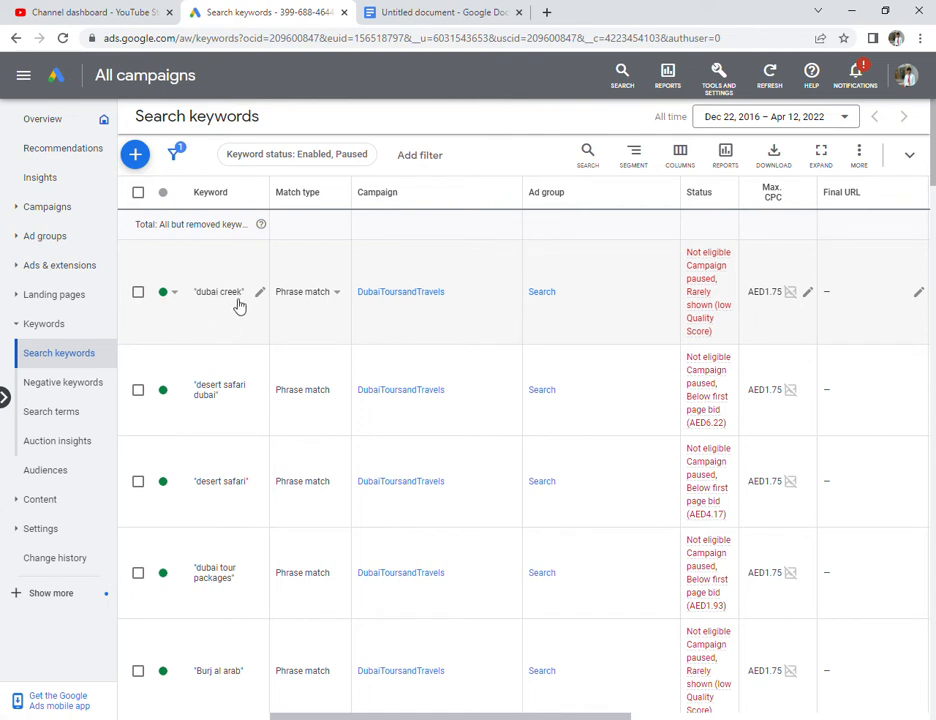
mouse_move(198, 307)
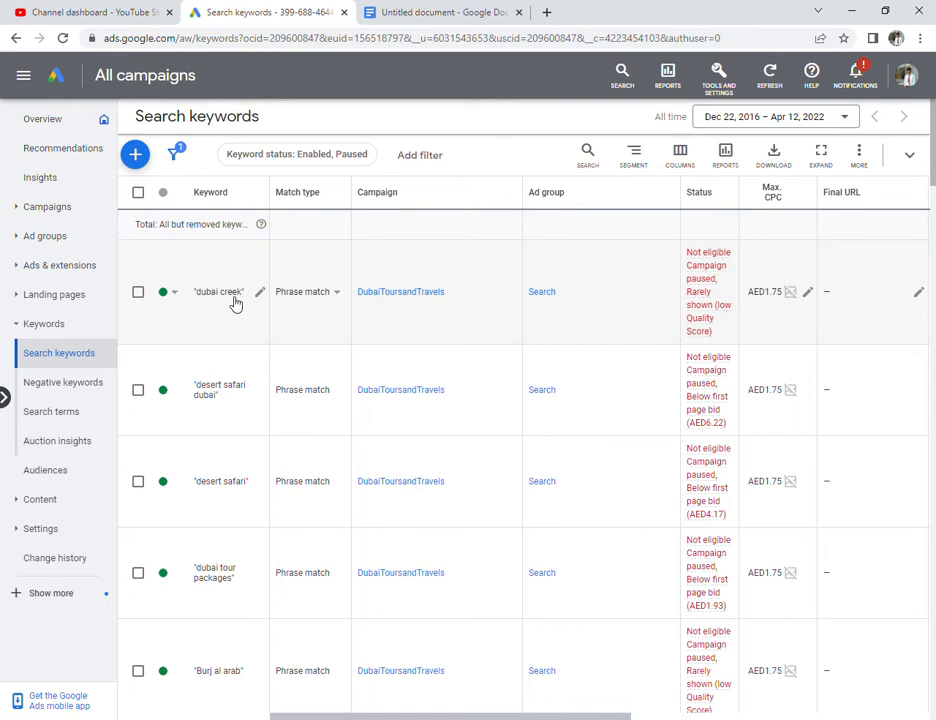
mouse_move(238, 305)
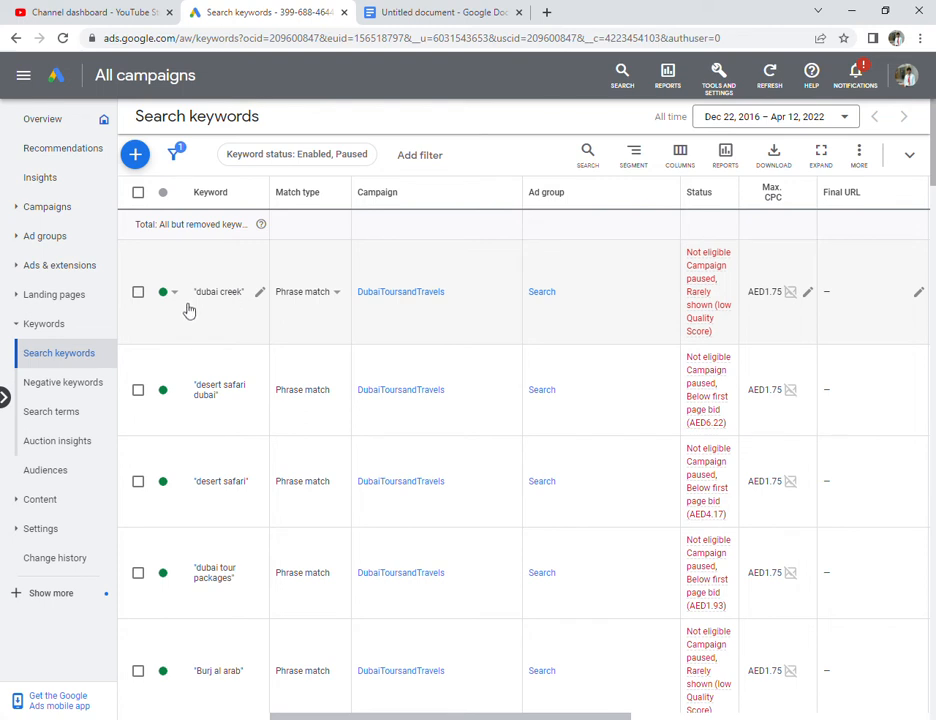
mouse_move(228, 305)
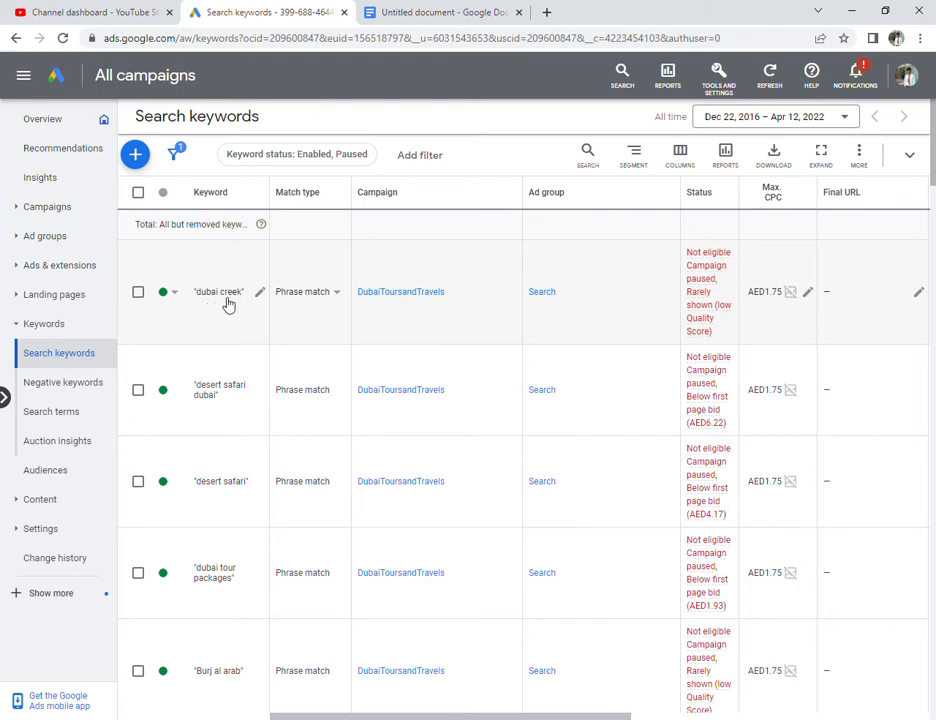
mouse_move(225, 401)
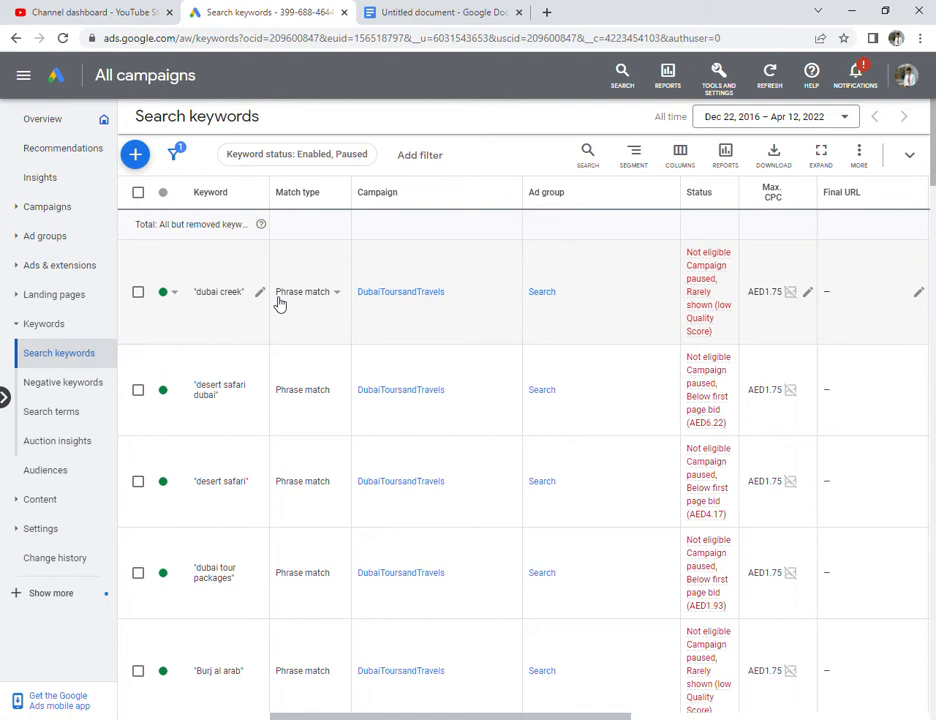
mouse_move(305, 295)
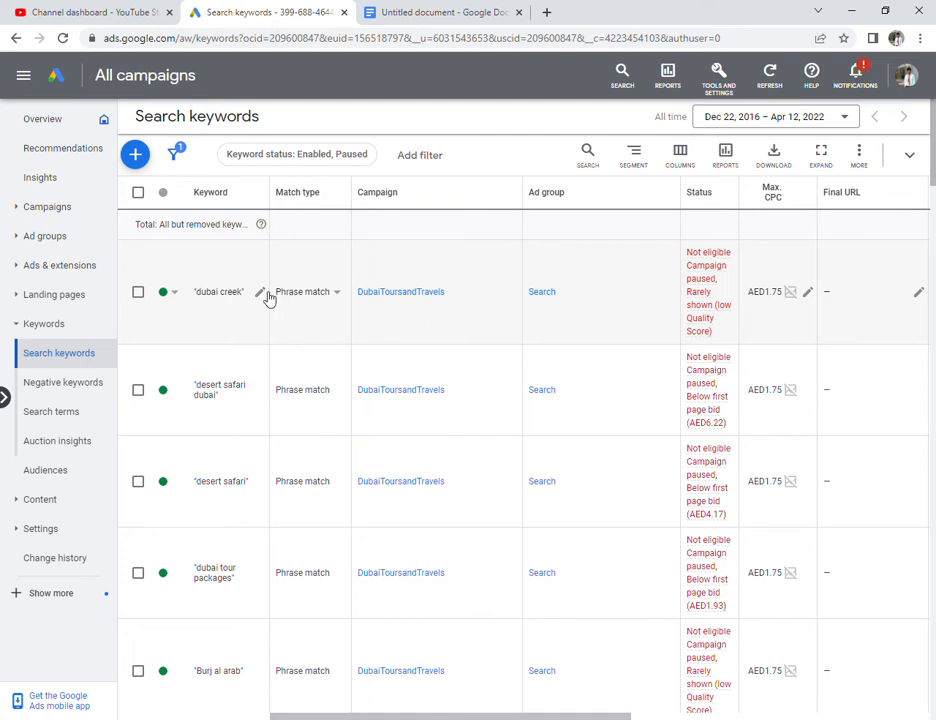
mouse_move(227, 324)
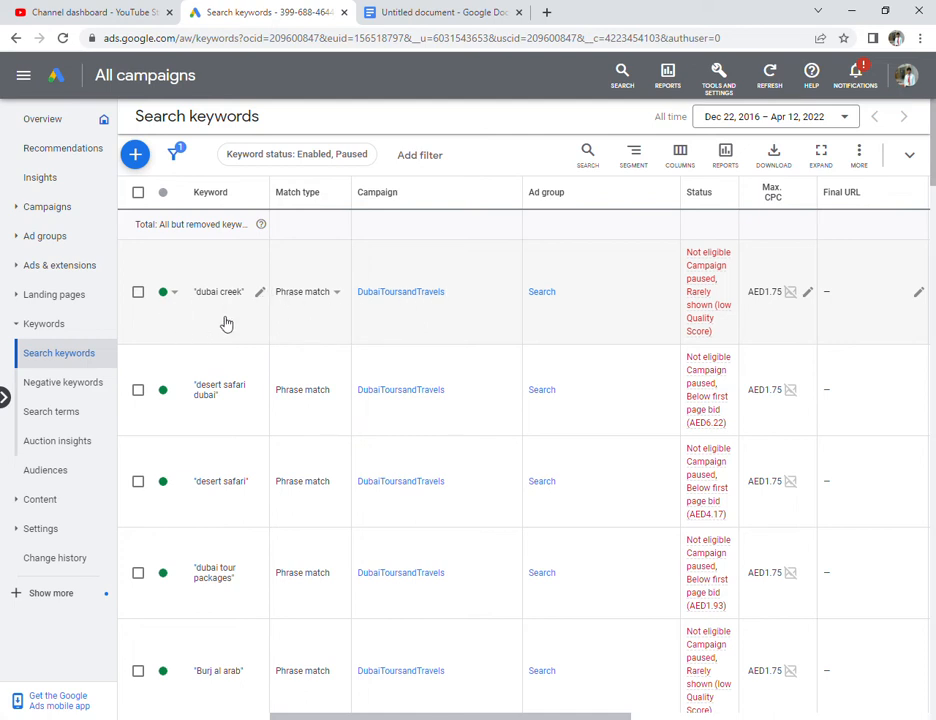
mouse_move(217, 306)
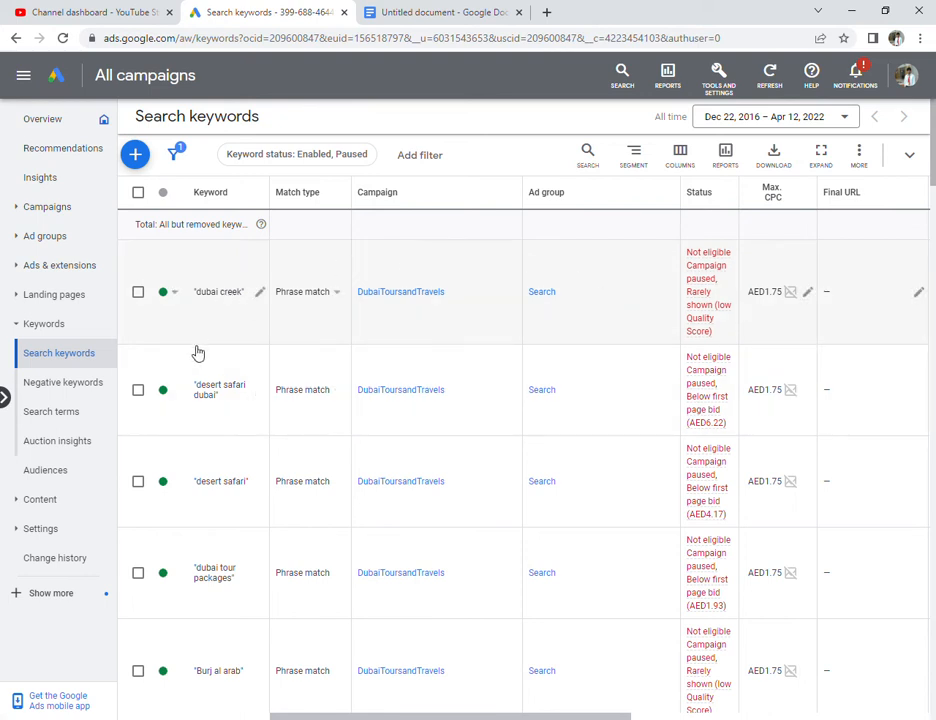
mouse_move(365, 358)
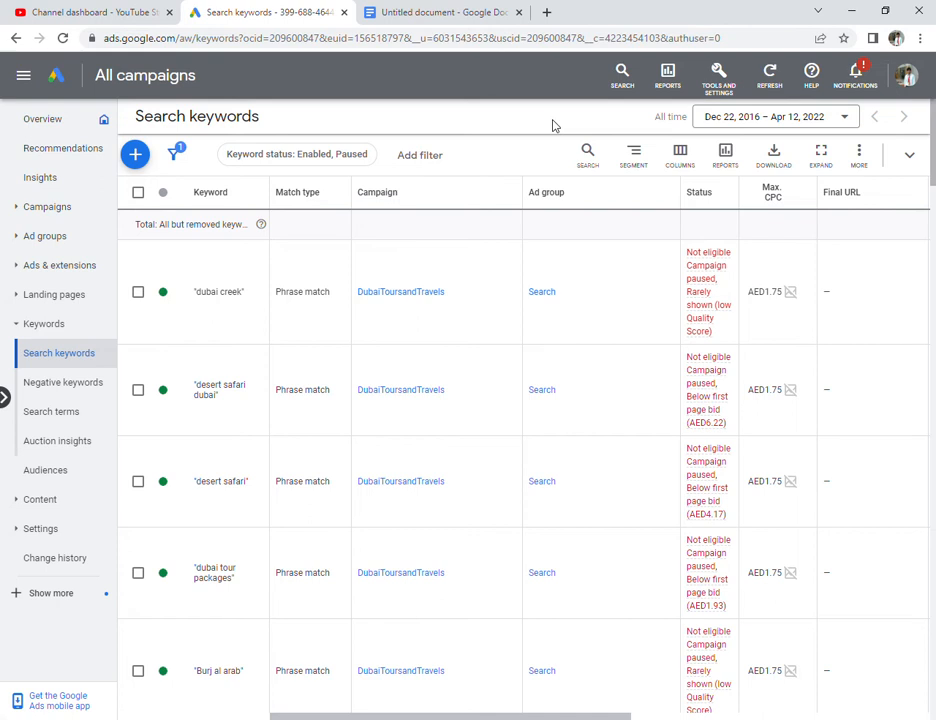
mouse_move(238, 33)
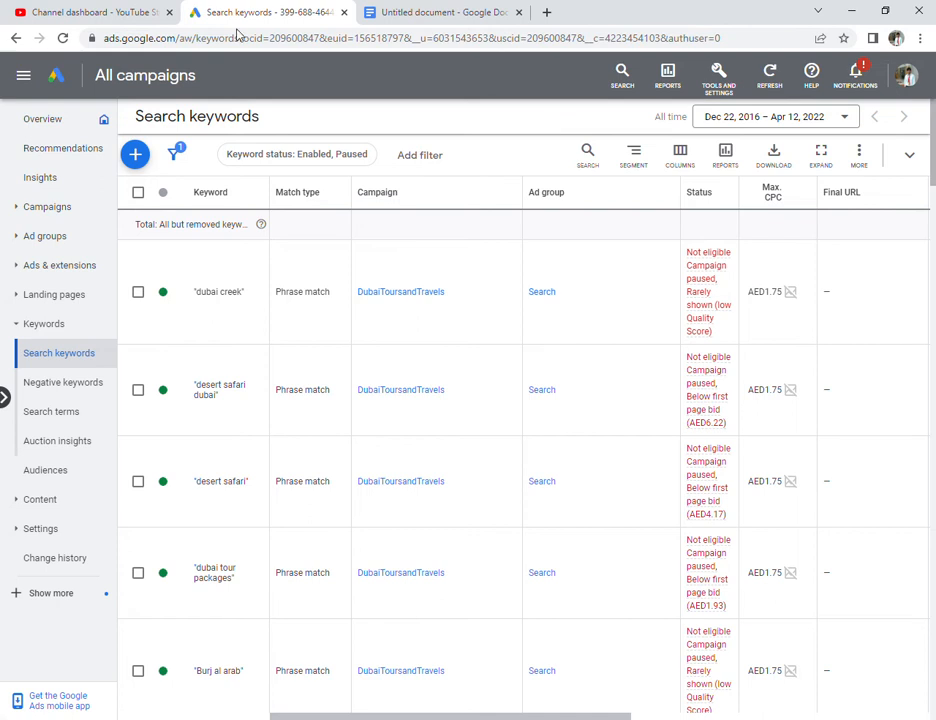
mouse_move(45, 470)
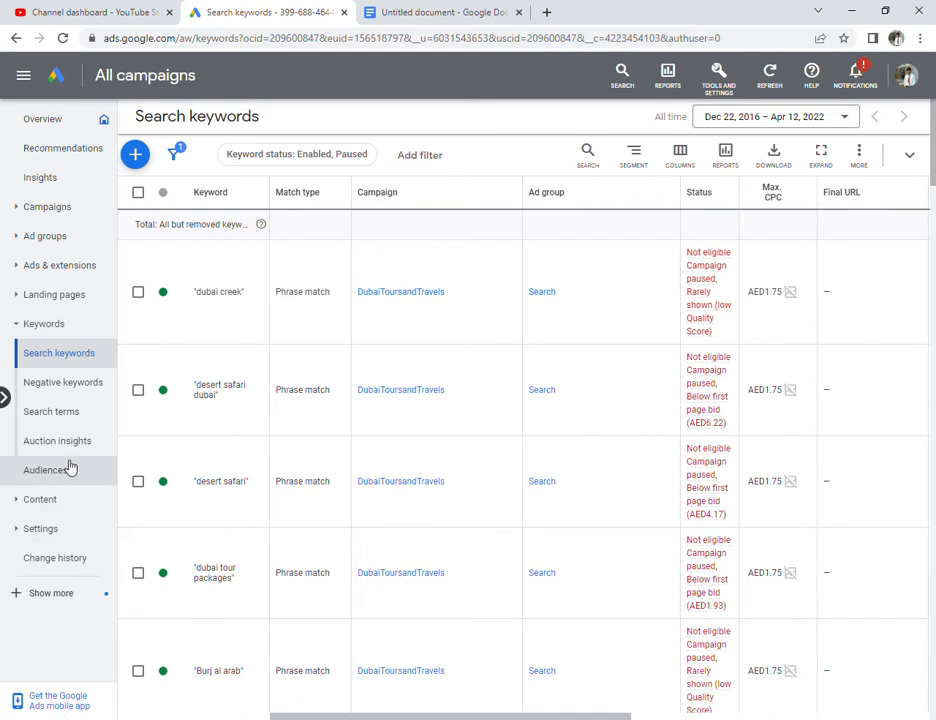
mouse_move(331, 645)
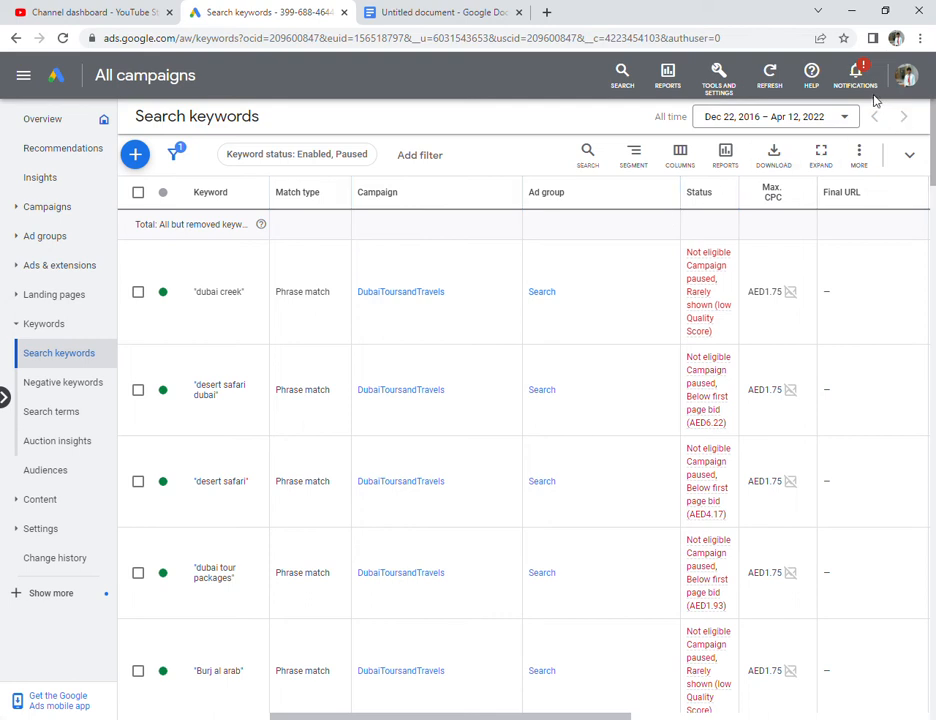
mouse_move(735, 18)
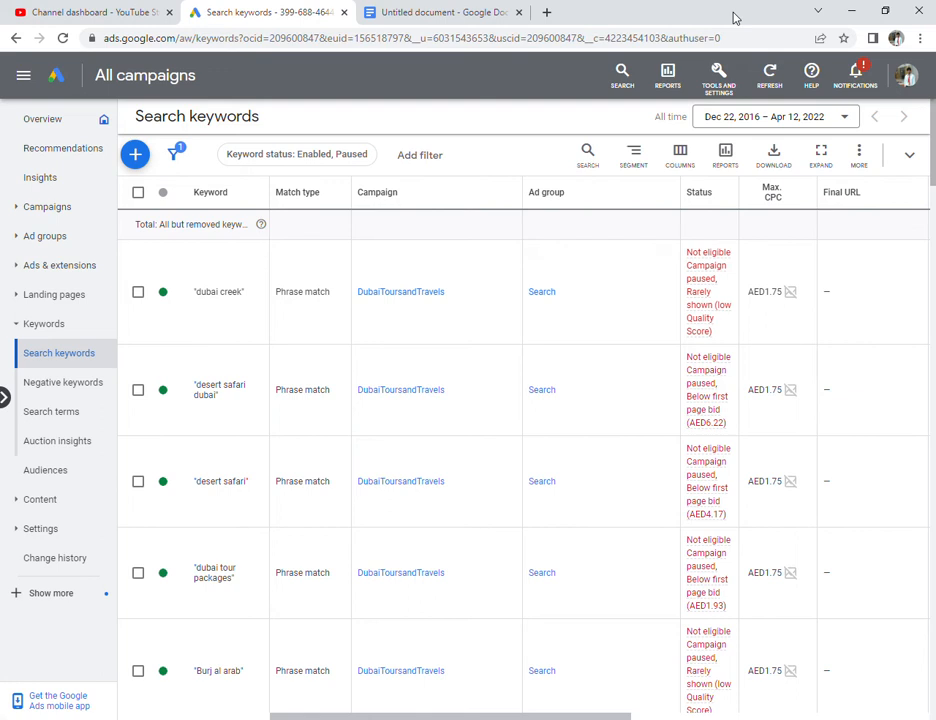
mouse_move(260, 135)
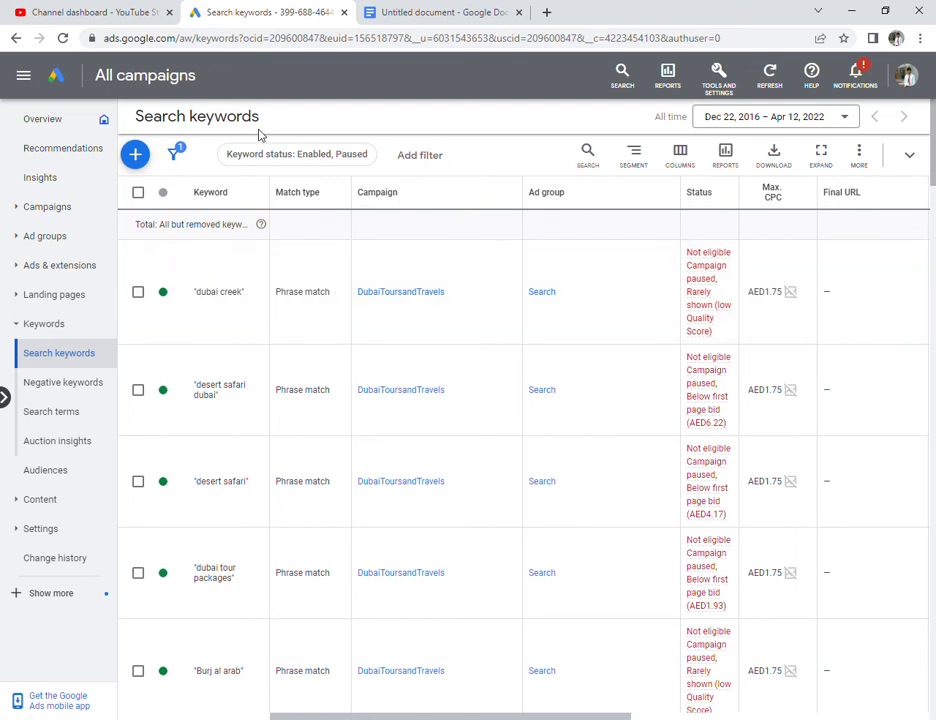
- Start a new campaign from the Campaigns overview and pick its campaign type
click(47, 206)
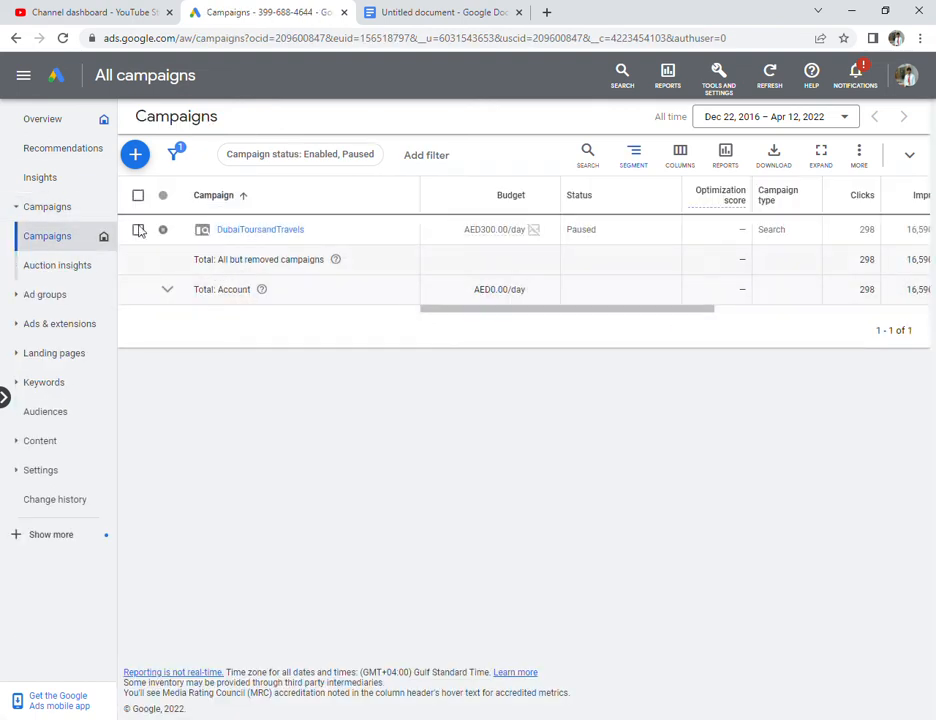
click(135, 154)
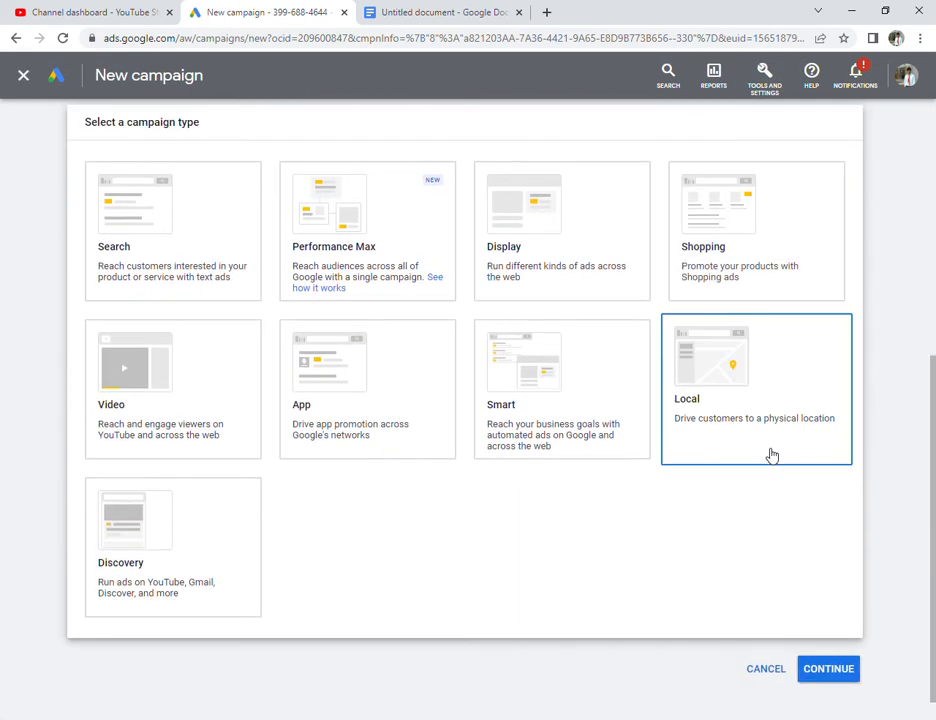
click(828, 668)
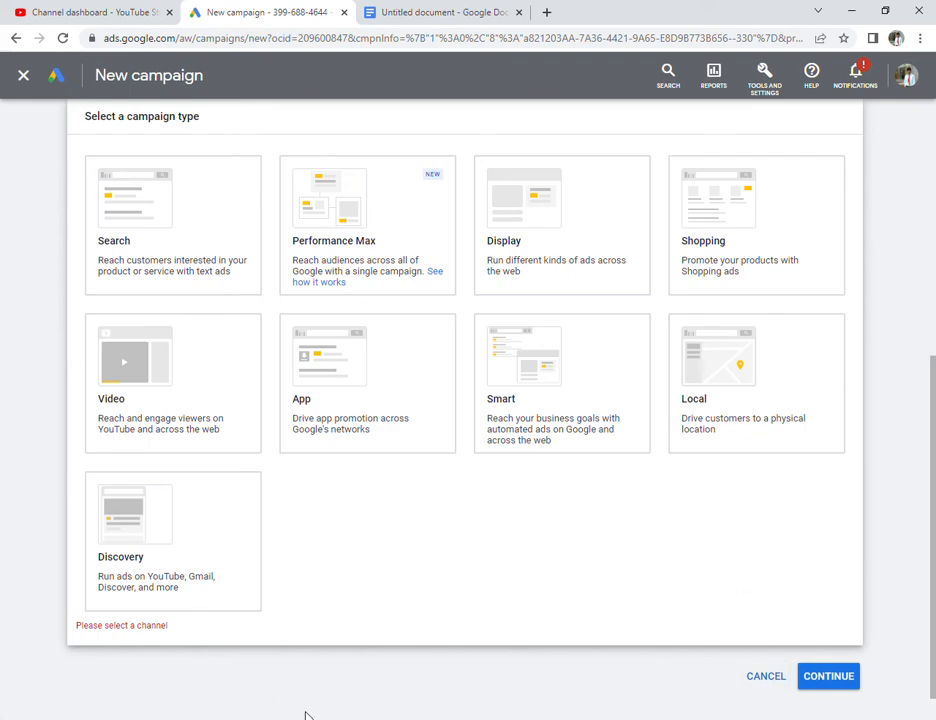
scroll(down, 3)
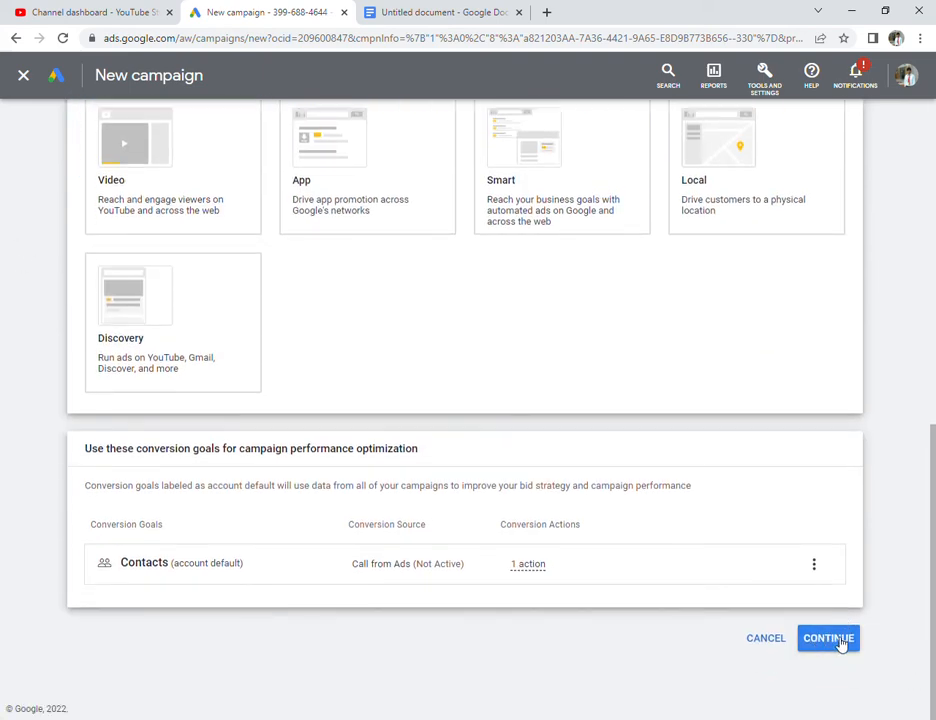
click(828, 638)
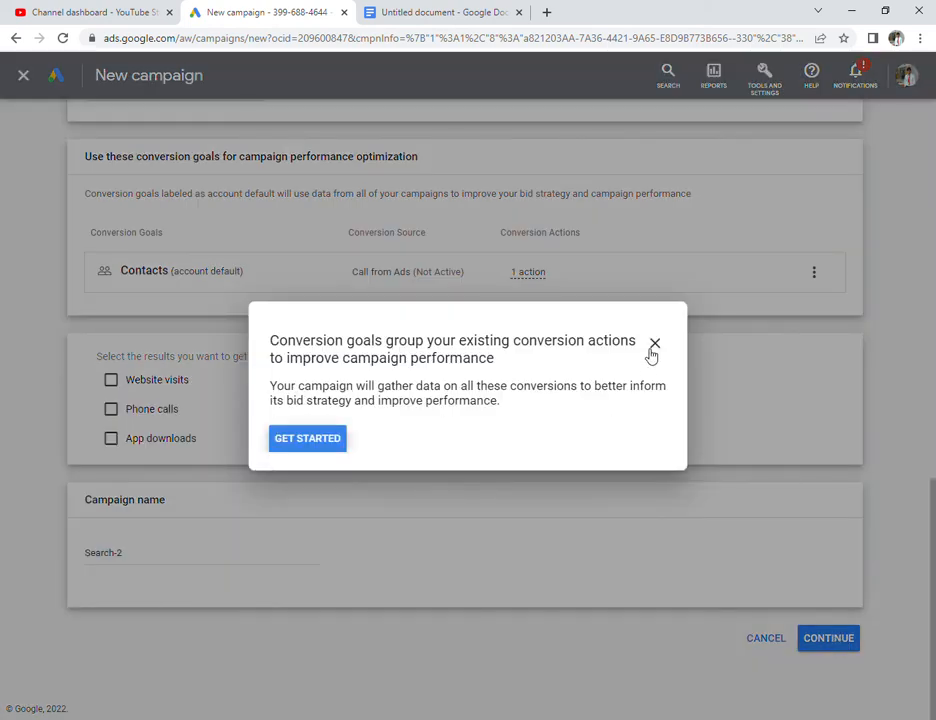
- Dismiss the conversion goals guide and its tips, leaving the guide for good
click(654, 344)
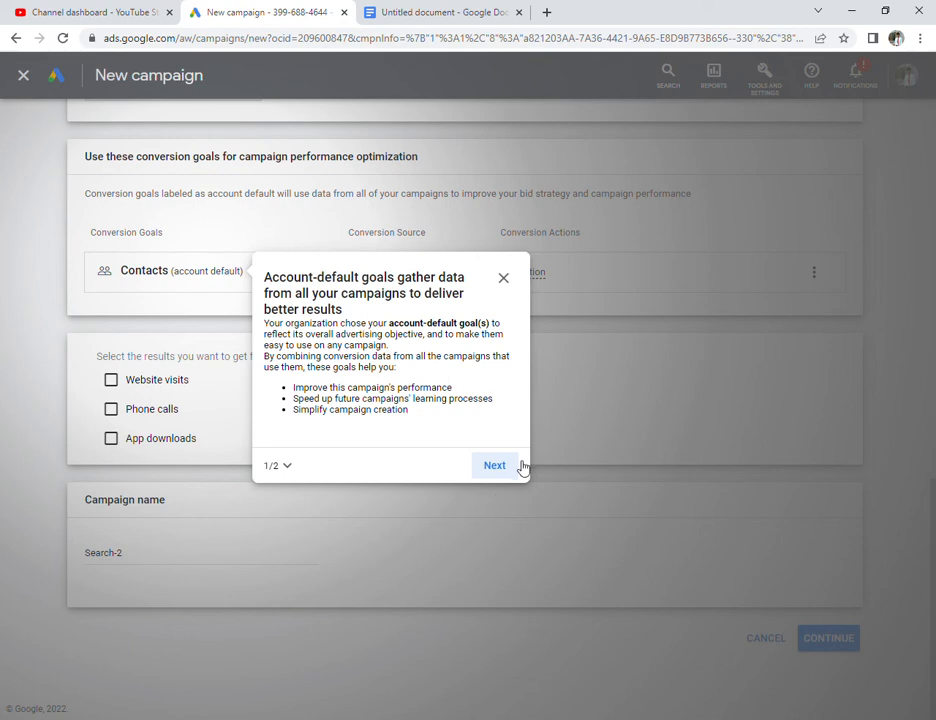
click(494, 465)
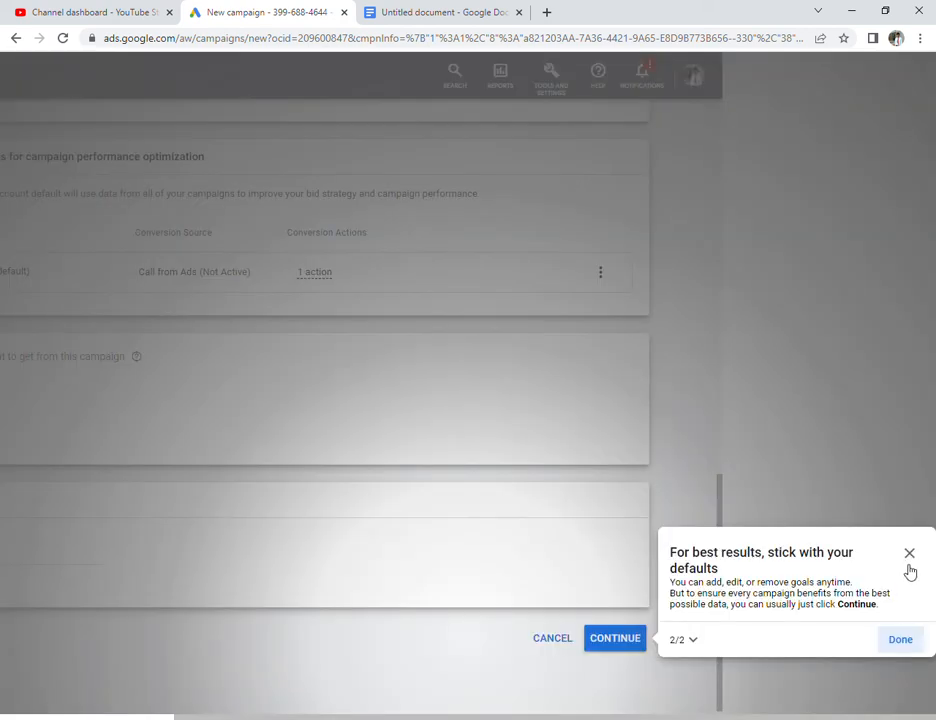
click(909, 553)
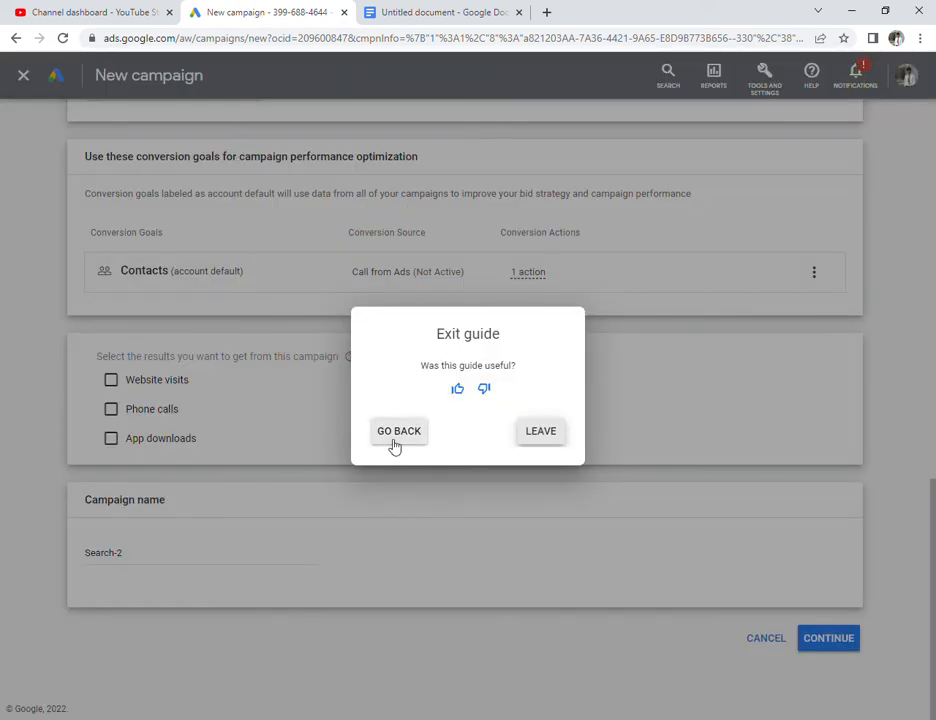
click(398, 430)
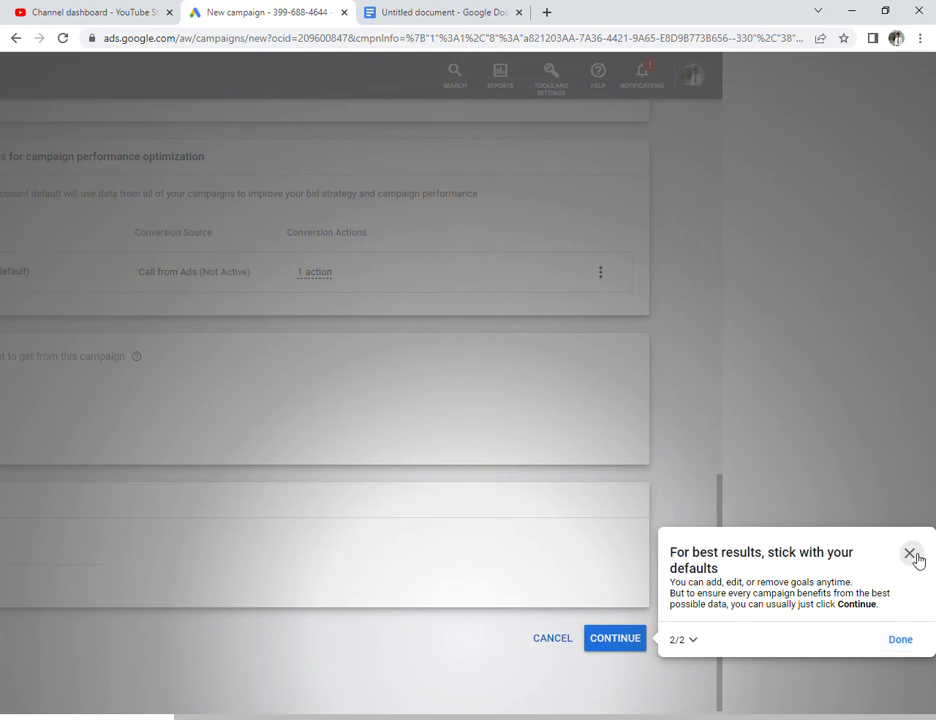
click(910, 553)
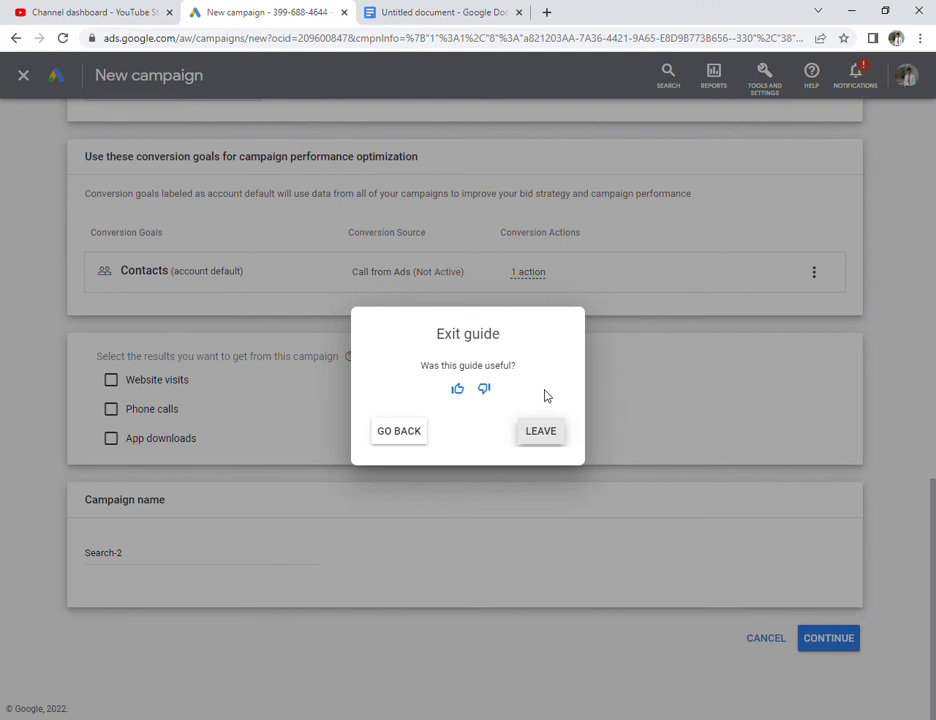
click(540, 431)
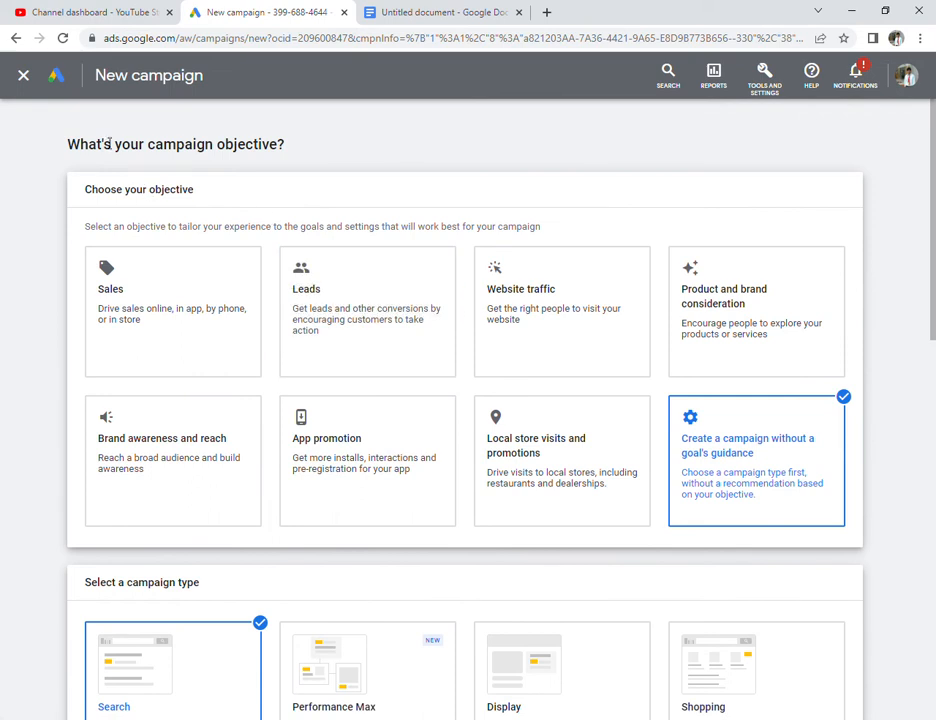
- Exit the new campaign and go to the Conversions summary under Tools and Settings > Measurement
click(23, 75)
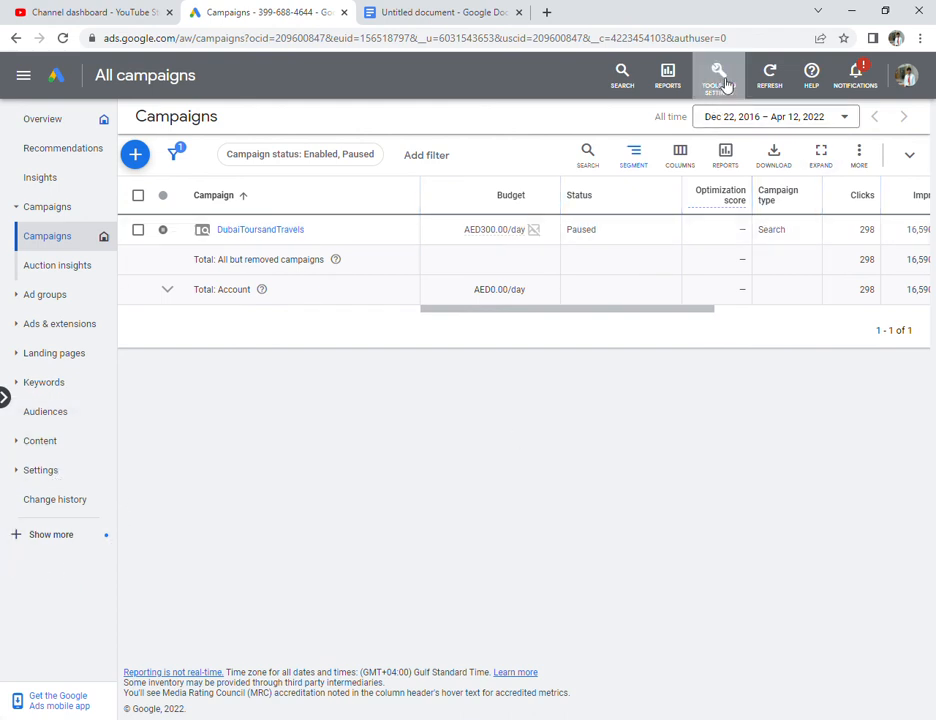
click(718, 75)
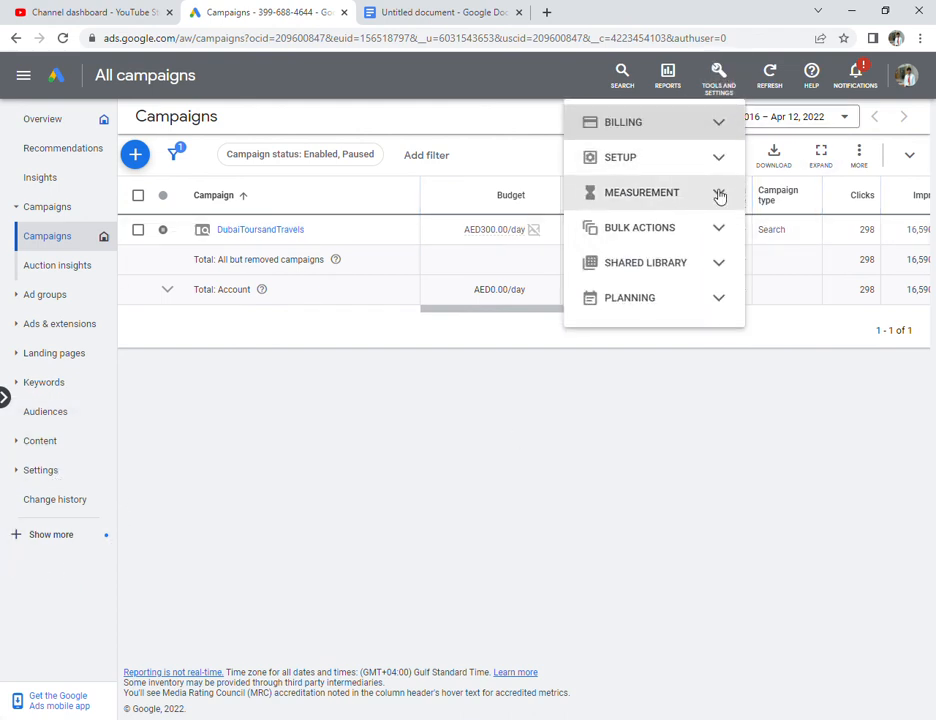
click(641, 192)
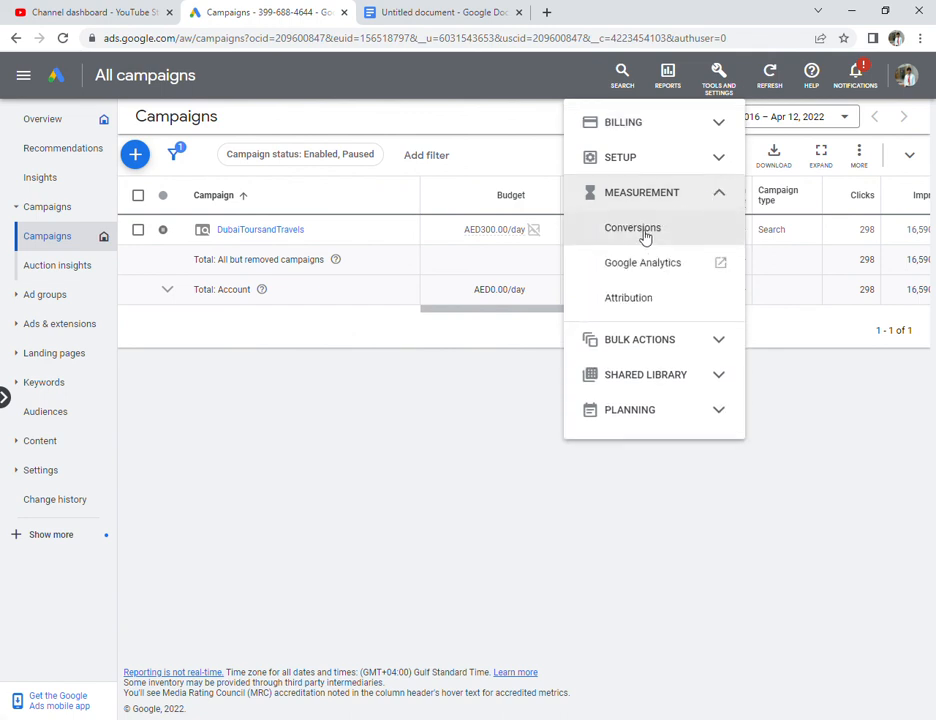
click(632, 228)
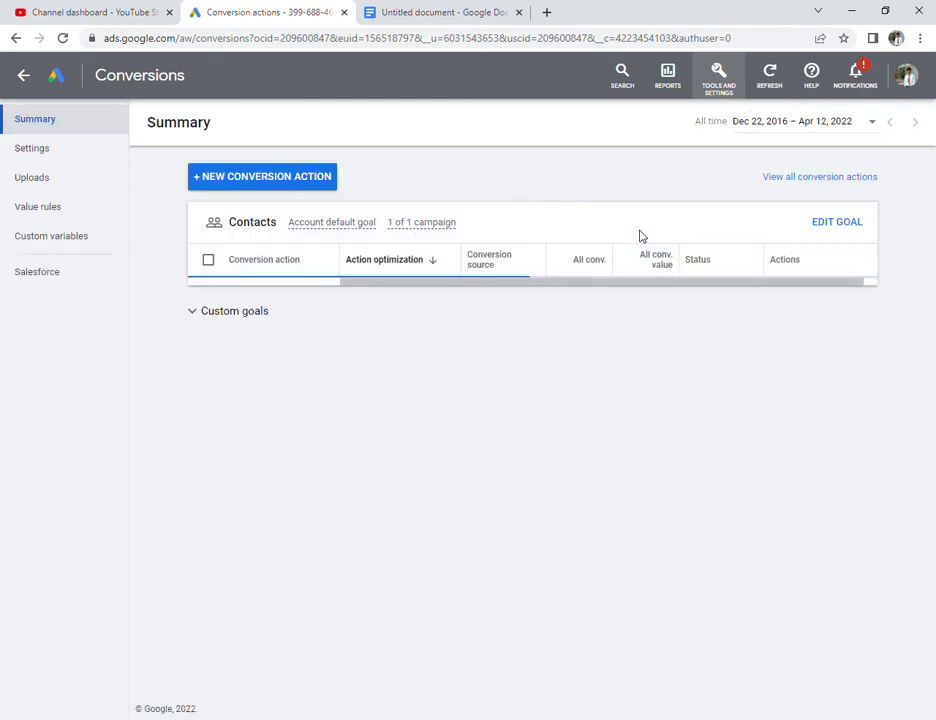
- Start a new conversion action and clear the goals guide so Website, App, Phone calls and Import show
click(262, 176)
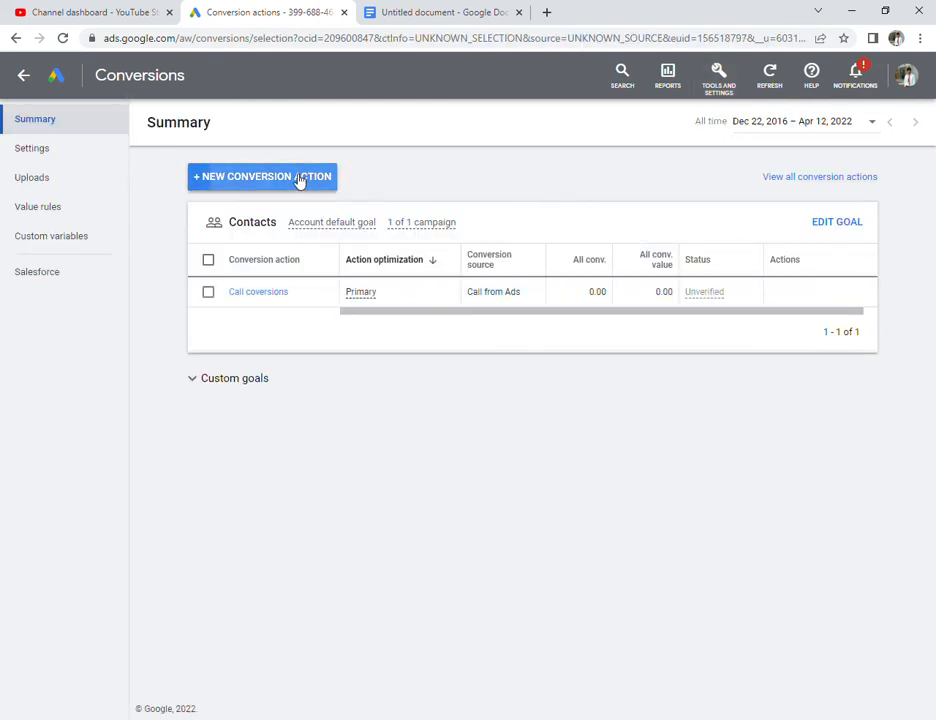
click(261, 176)
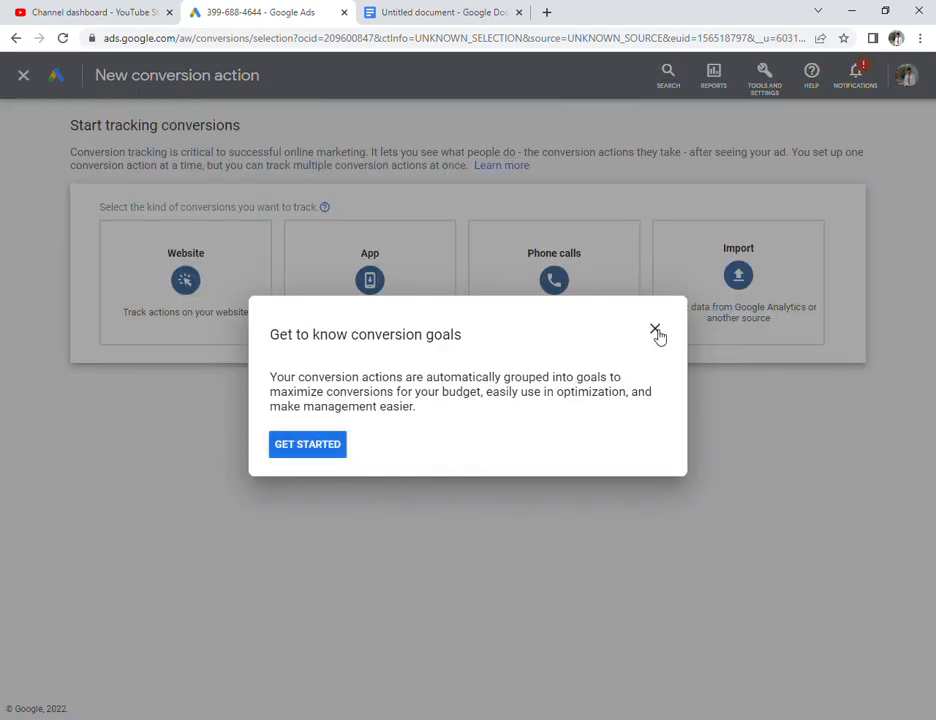
click(655, 329)
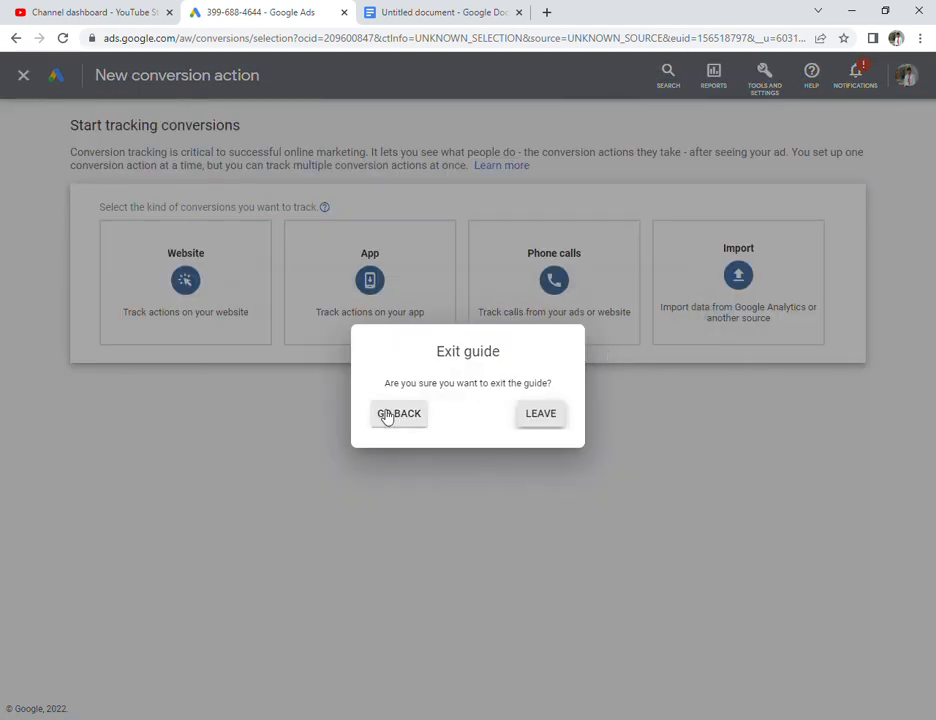
click(398, 413)
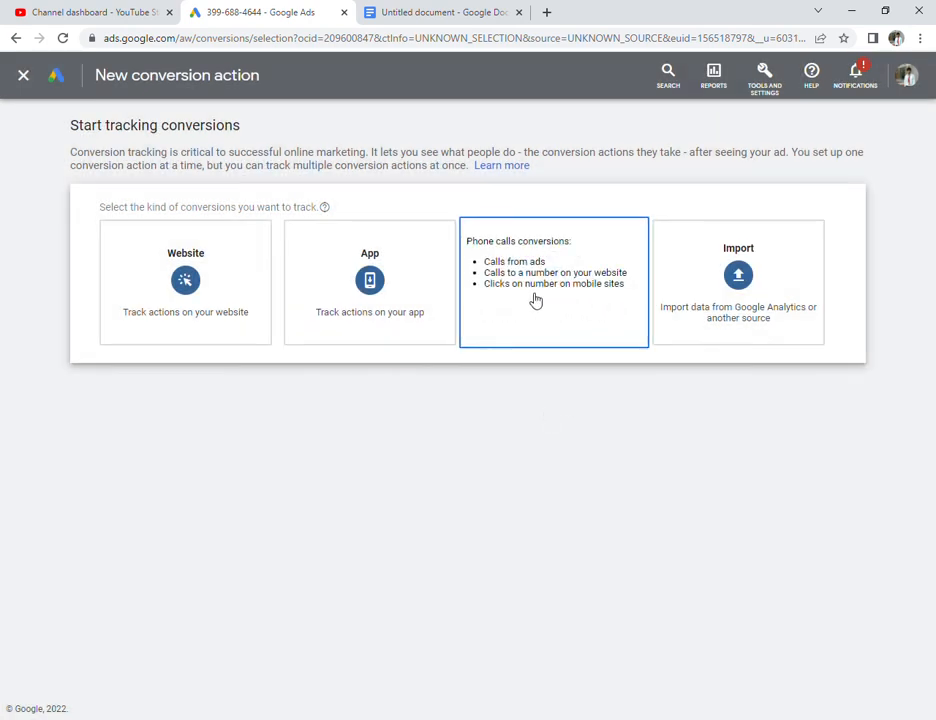
mouse_move(348, 477)
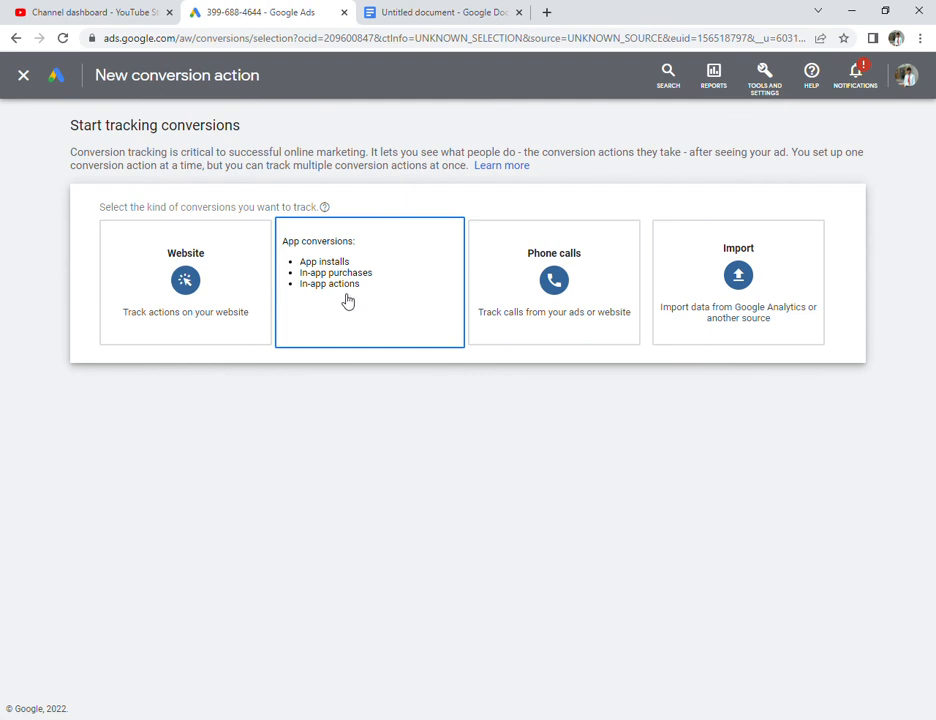
mouse_move(320, 334)
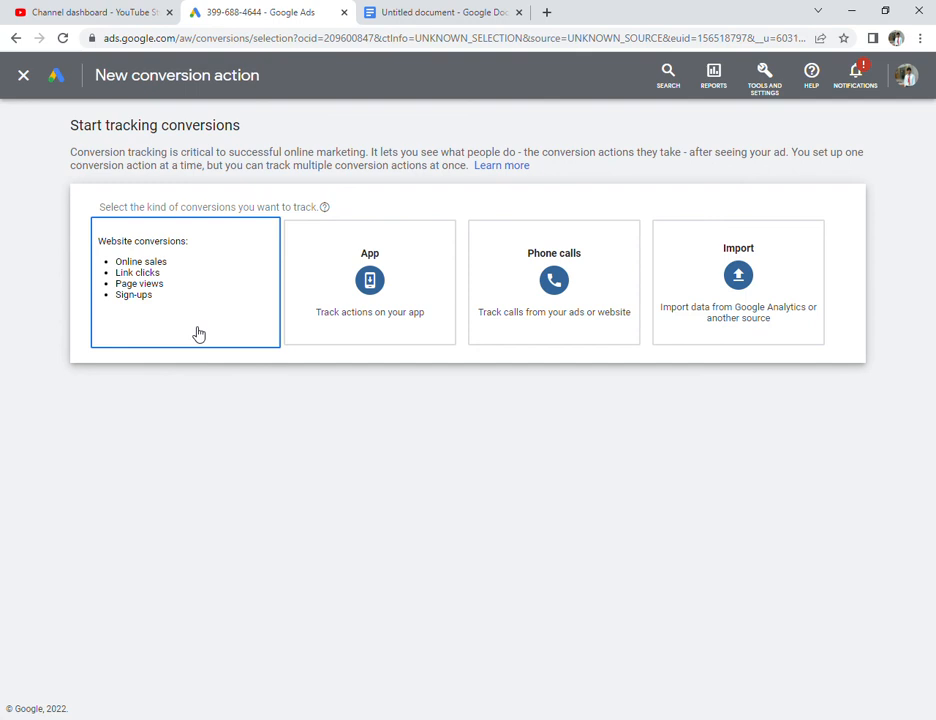
mouse_move(219, 305)
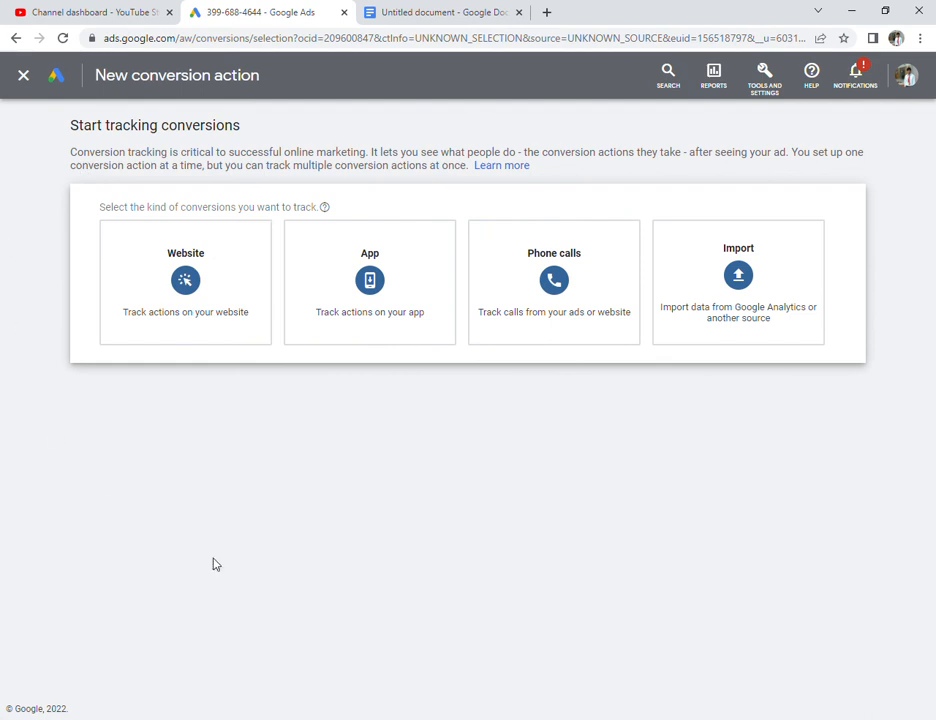
mouse_move(325, 501)
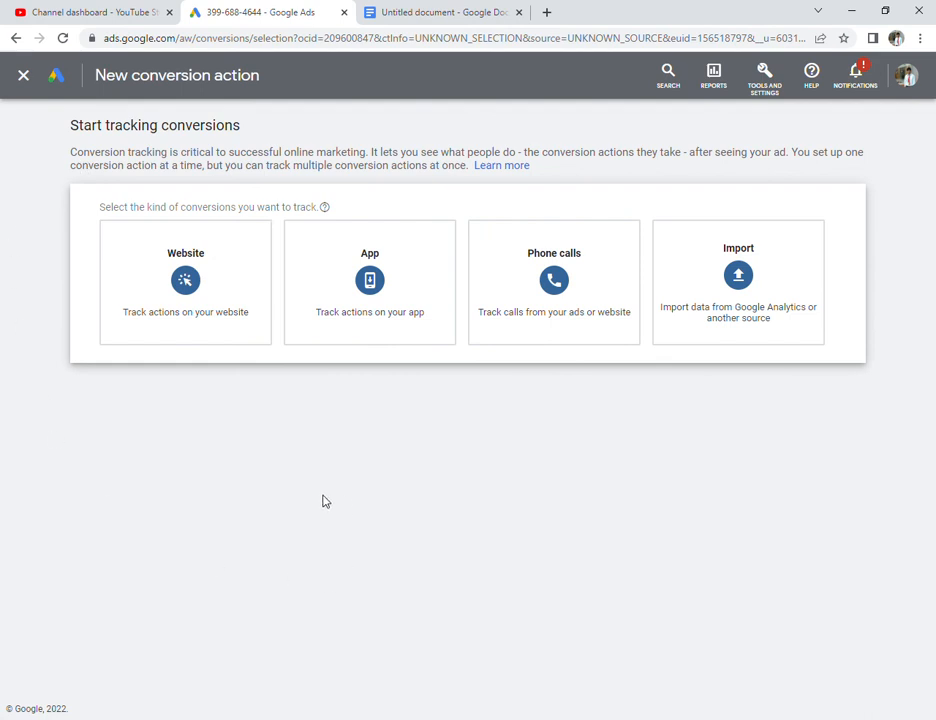
mouse_move(560, 458)
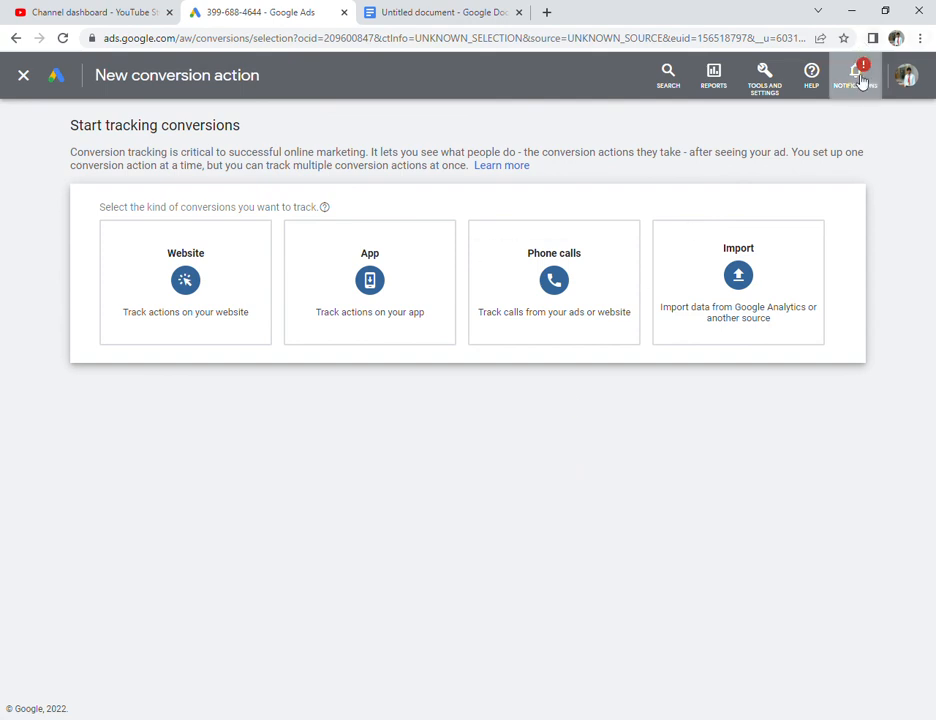
click(855, 75)
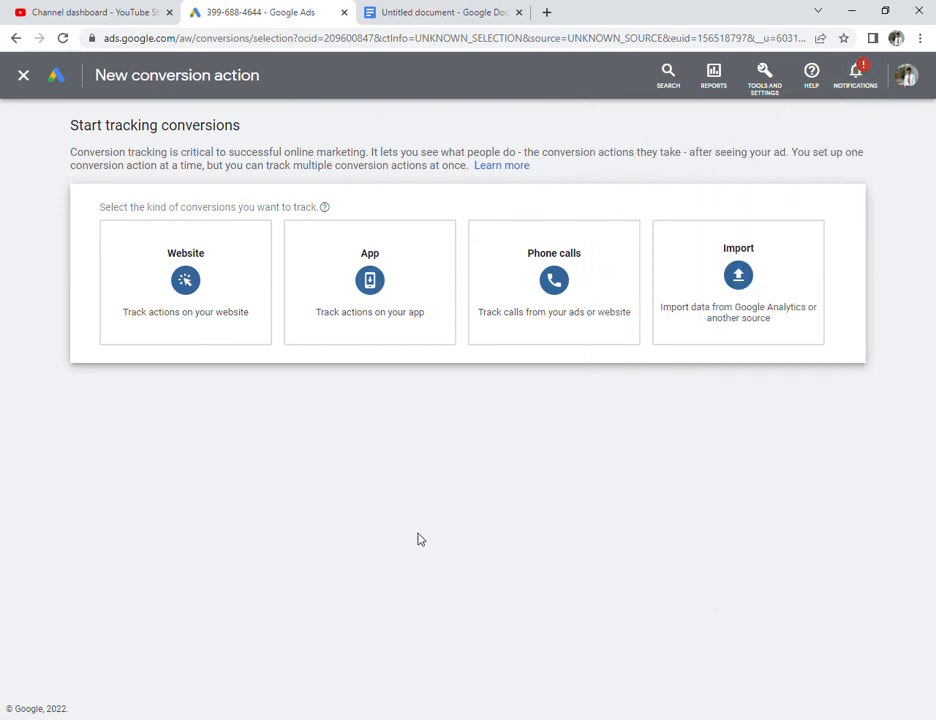
mouse_move(543, 489)
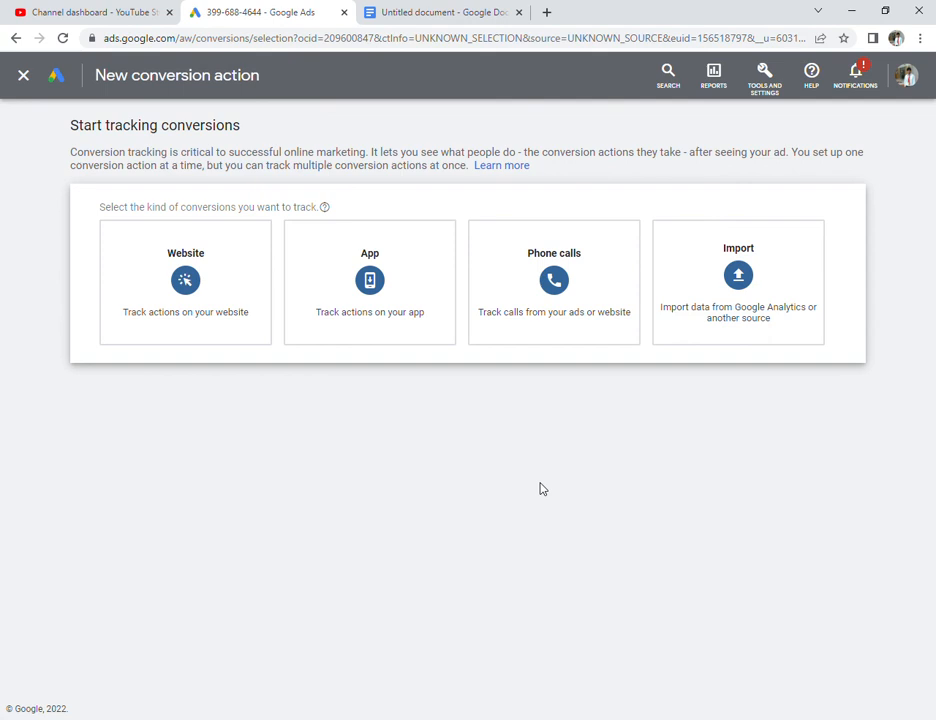
mouse_move(840, 132)
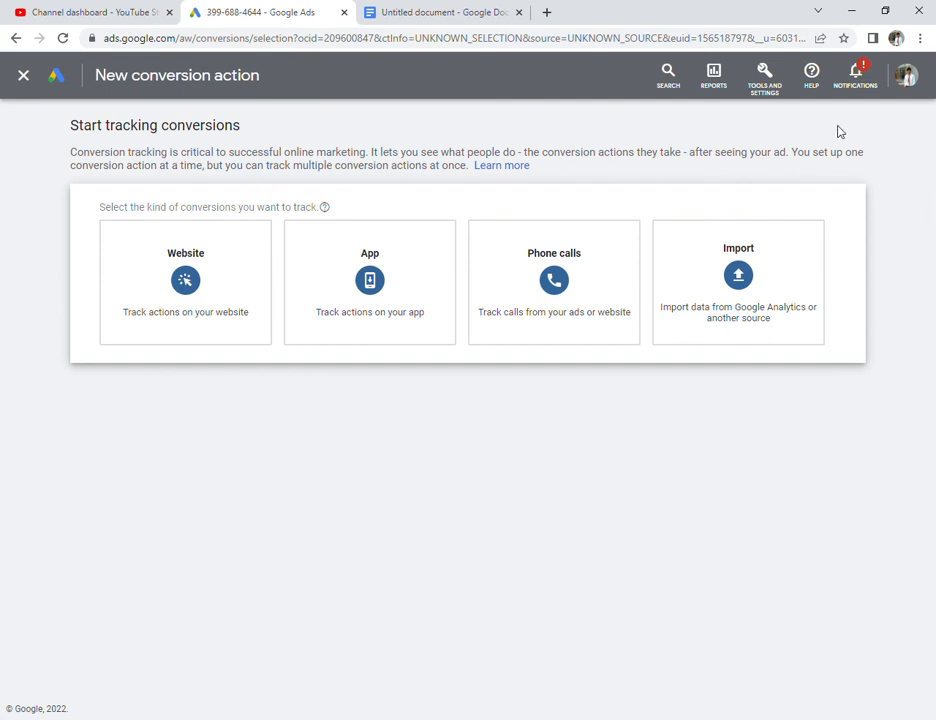
mouse_move(868, 103)
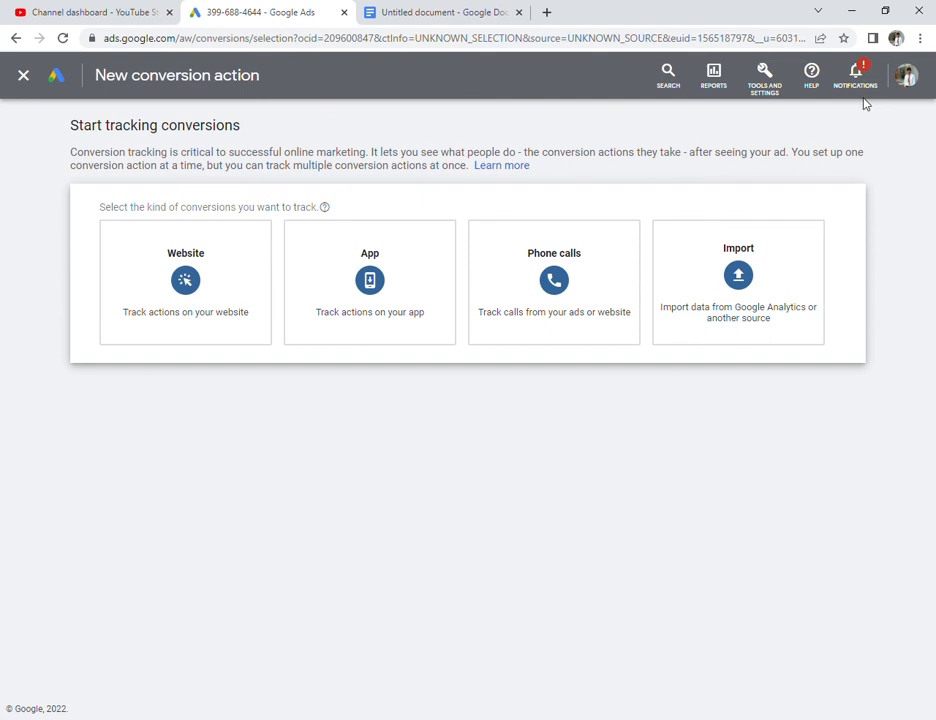
mouse_move(868, 98)
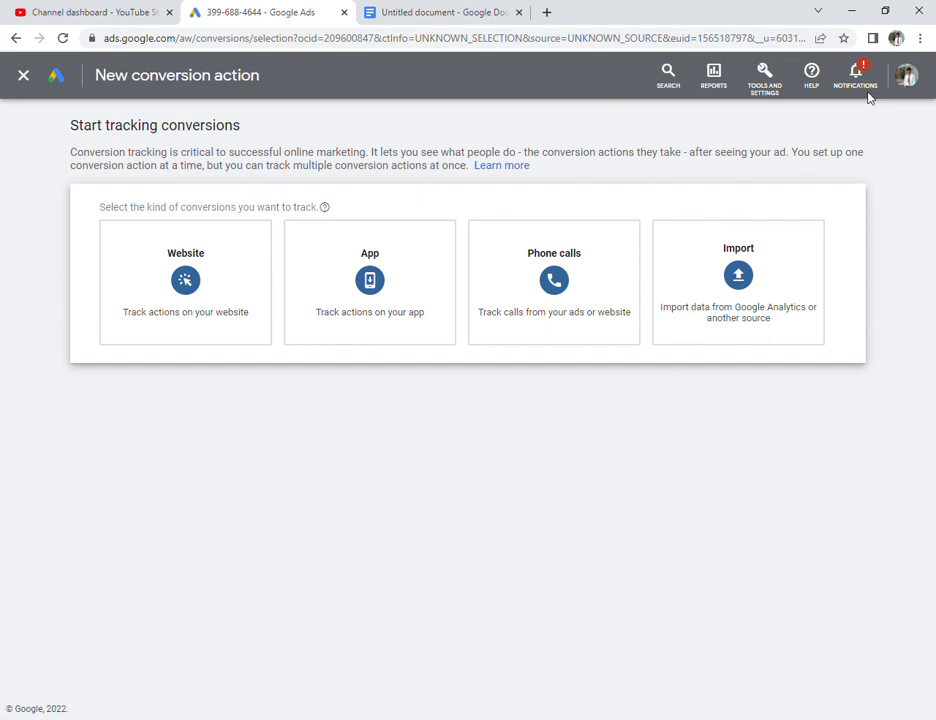